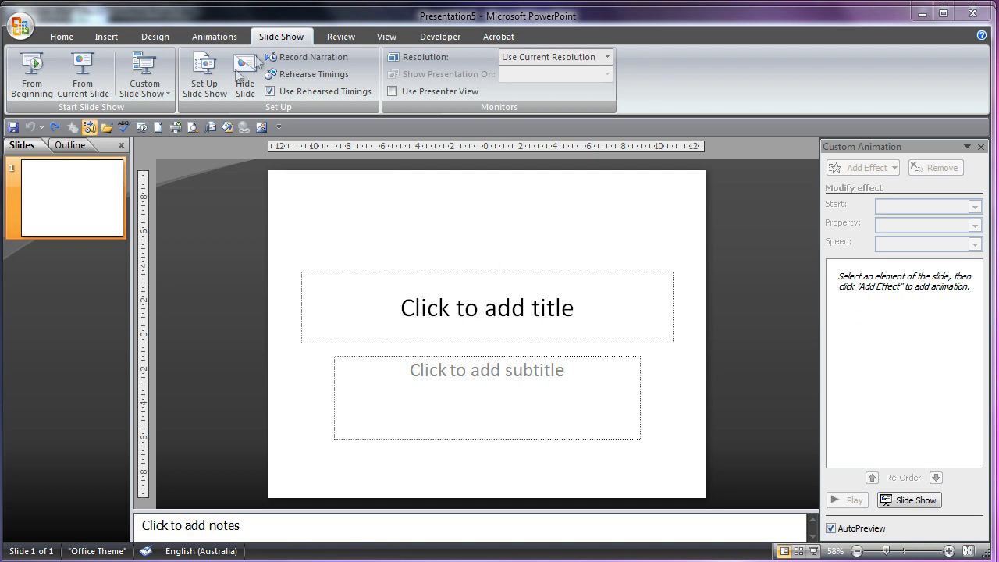
Draw the shapes and give the tall rectangle a Spin emphasis animation.
{"action": "left_click", "coordinate": [168, 70]}
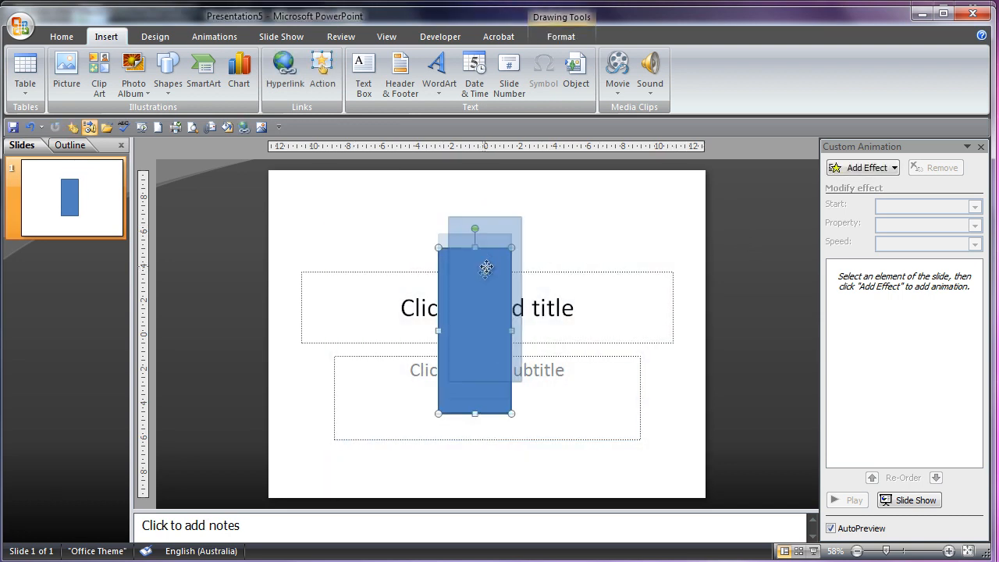
{"action": "left_click", "coordinate": [862, 167]}
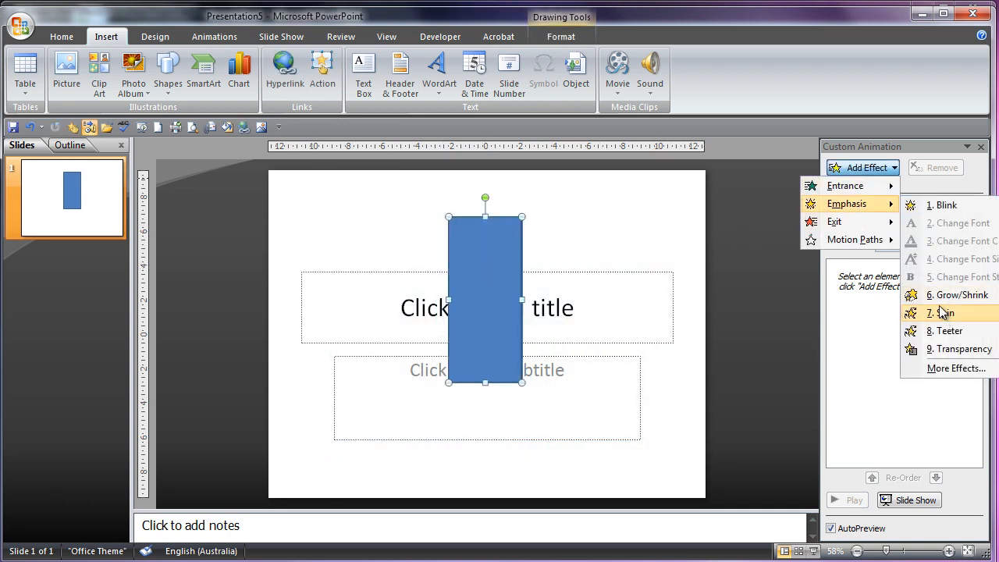
{"action": "left_click", "coordinate": [944, 312]}
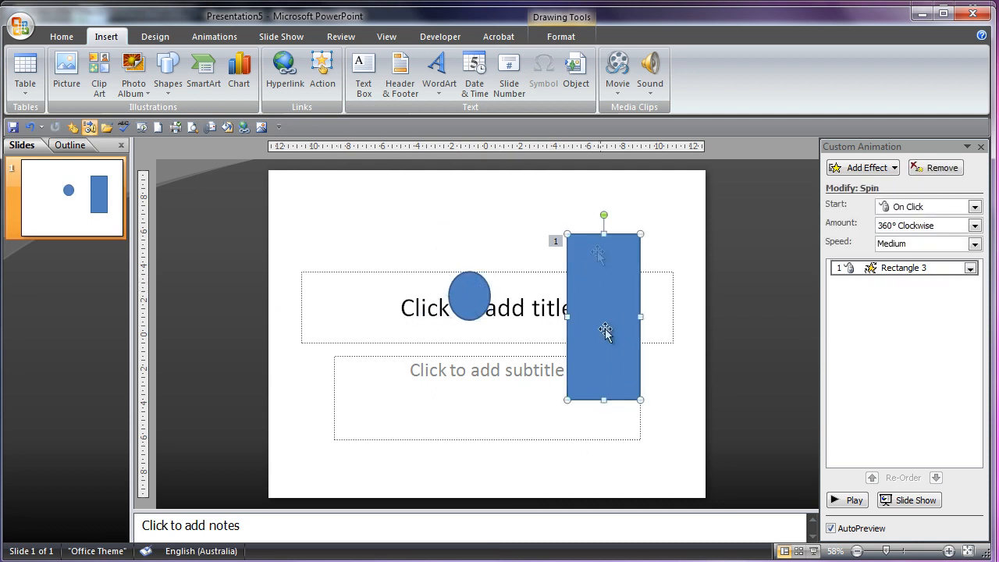
Switch selection between the circle and rectangle and preview the rectangle's spin.
{"action": "left_click", "coordinate": [468, 295]}
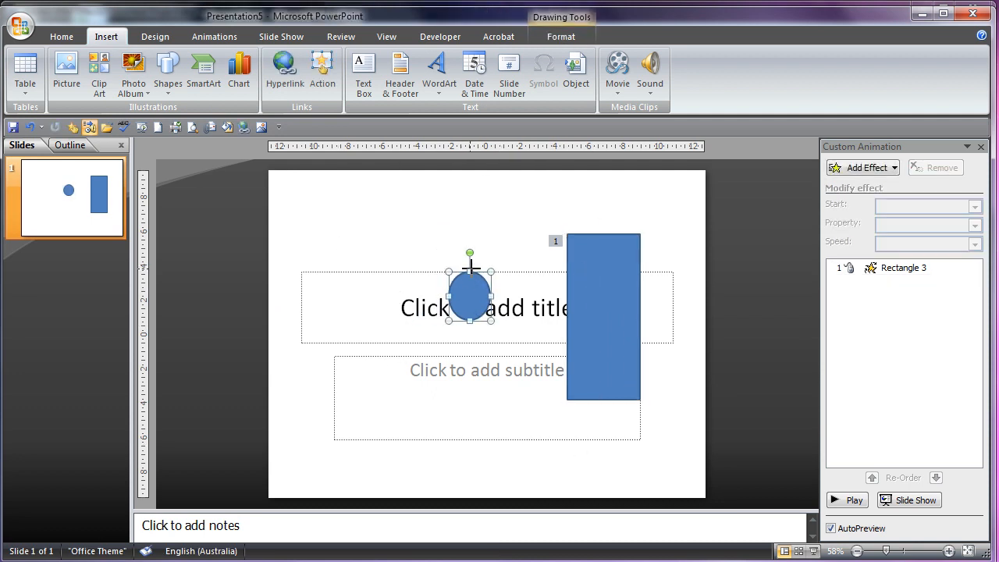
{"action": "left_click", "coordinate": [602, 315]}
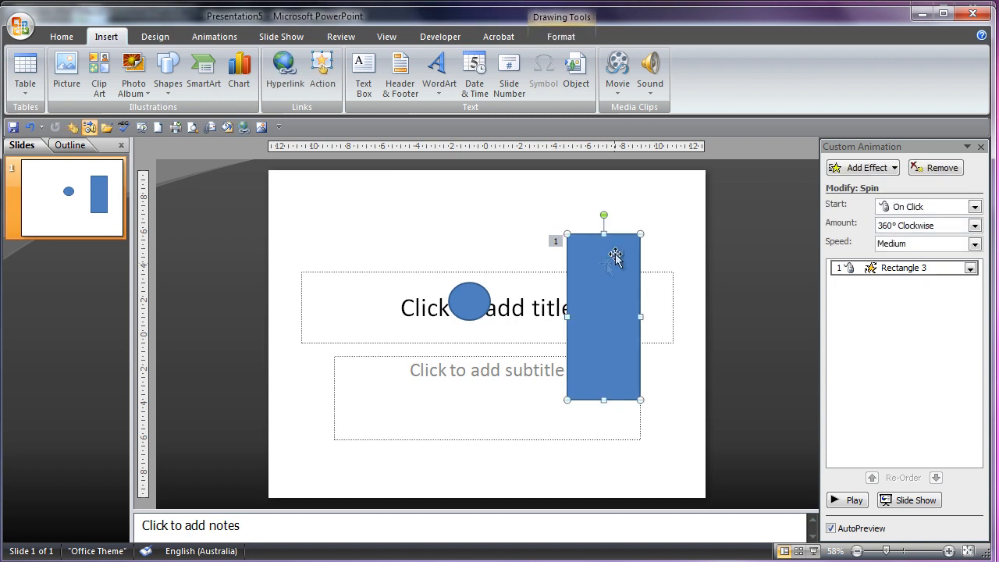
{"action": "left_click", "coordinate": [846, 500]}
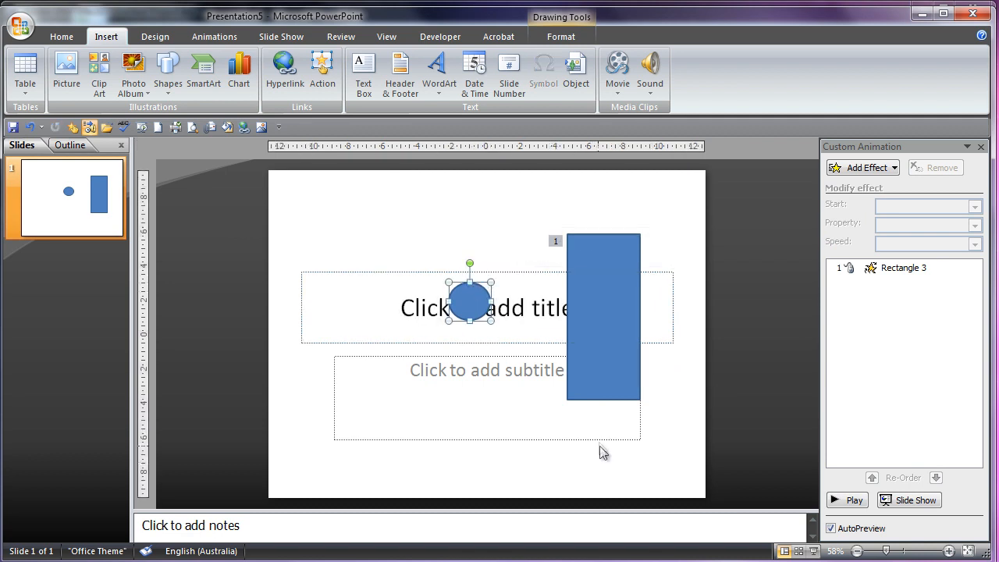
{"action": "left_click", "coordinate": [602, 304]}
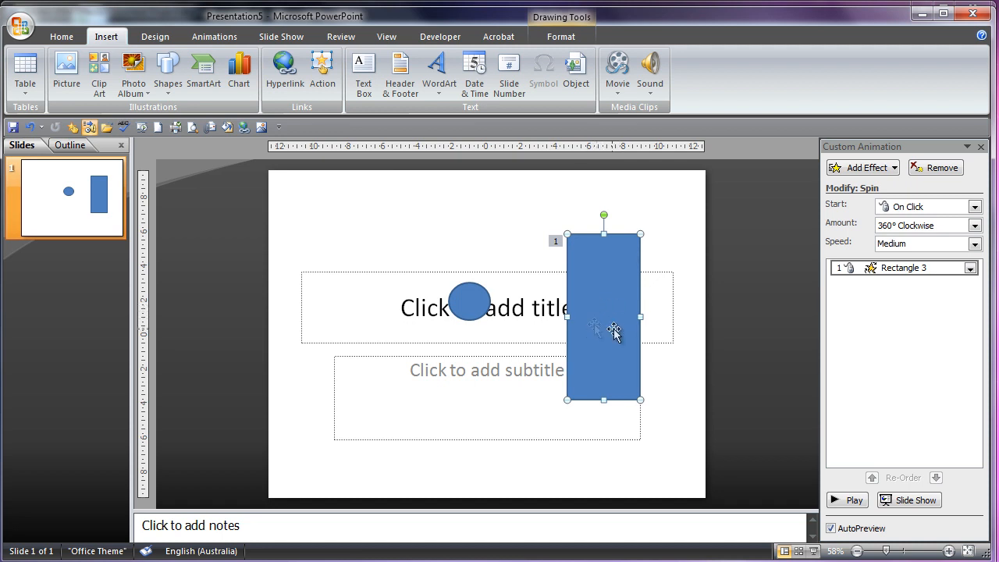
{"action": "mouse_move", "coordinate": [609, 362]}
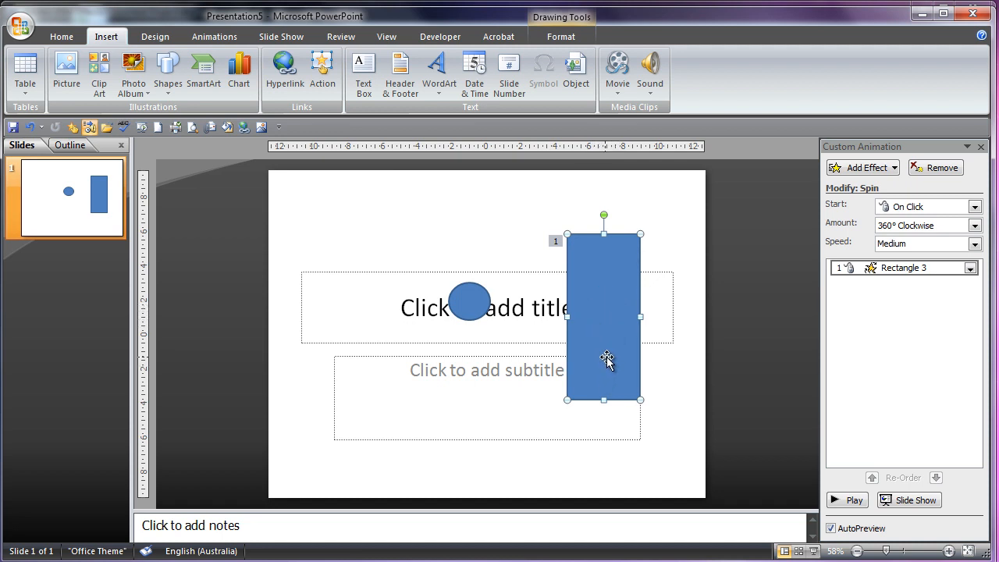
{"action": "mouse_move", "coordinate": [637, 367]}
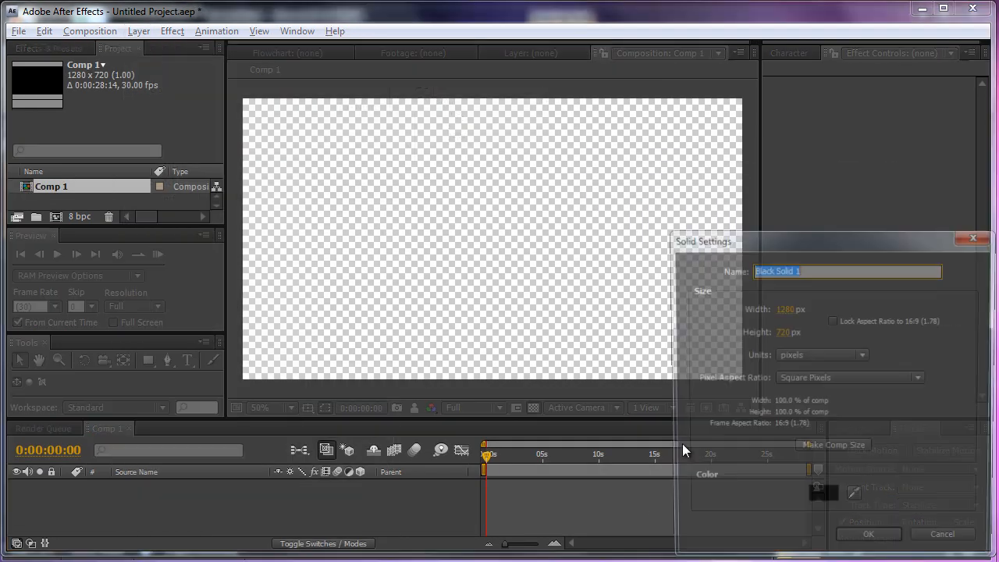
Confirm the new black solid layer in the composition.
{"action": "left_click", "coordinate": [867, 534]}
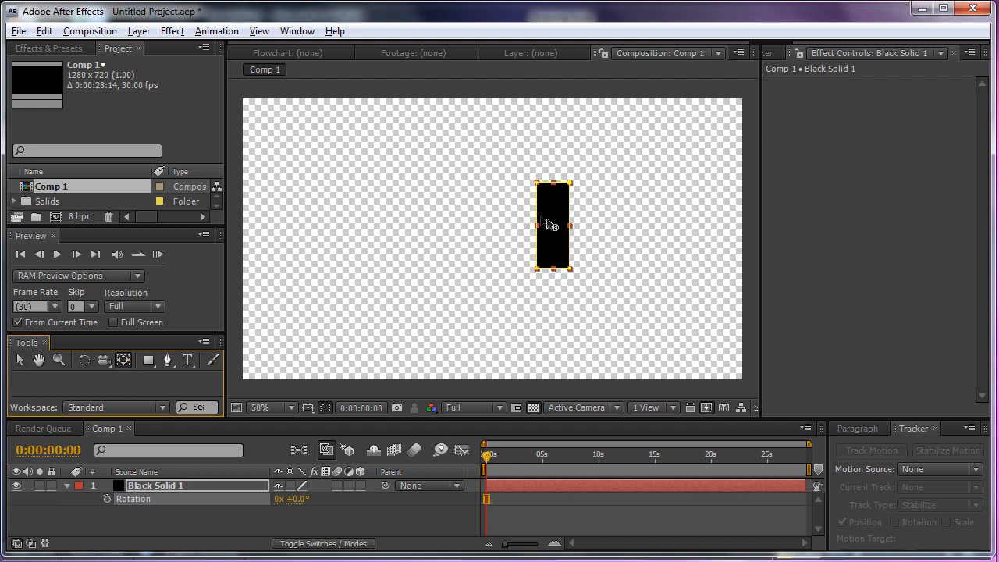
{"action": "mouse_move", "coordinate": [467, 227]}
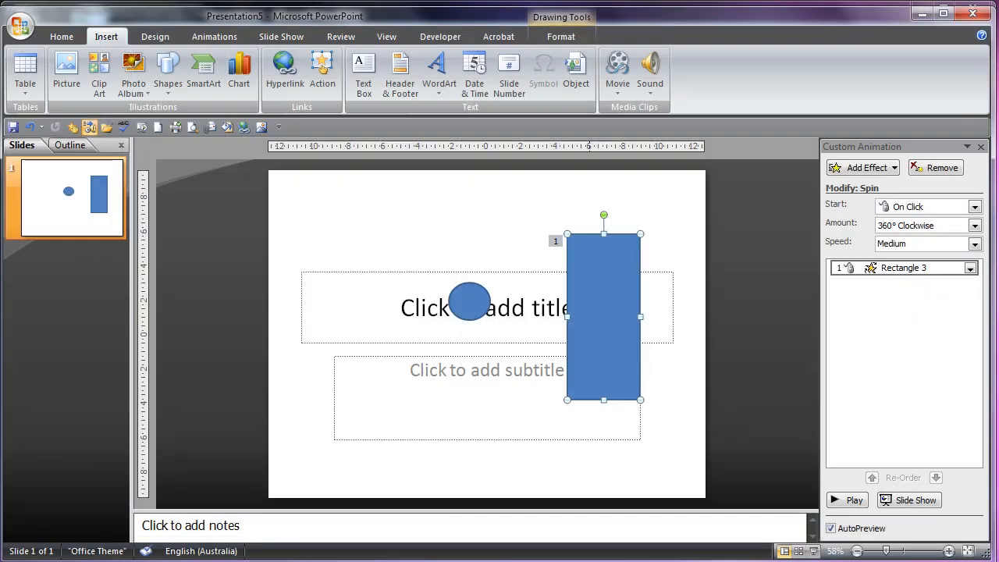
Remove the title box and paste a copy of the rectangle, placed left of the circle.
{"action": "left_click", "coordinate": [468, 303]}
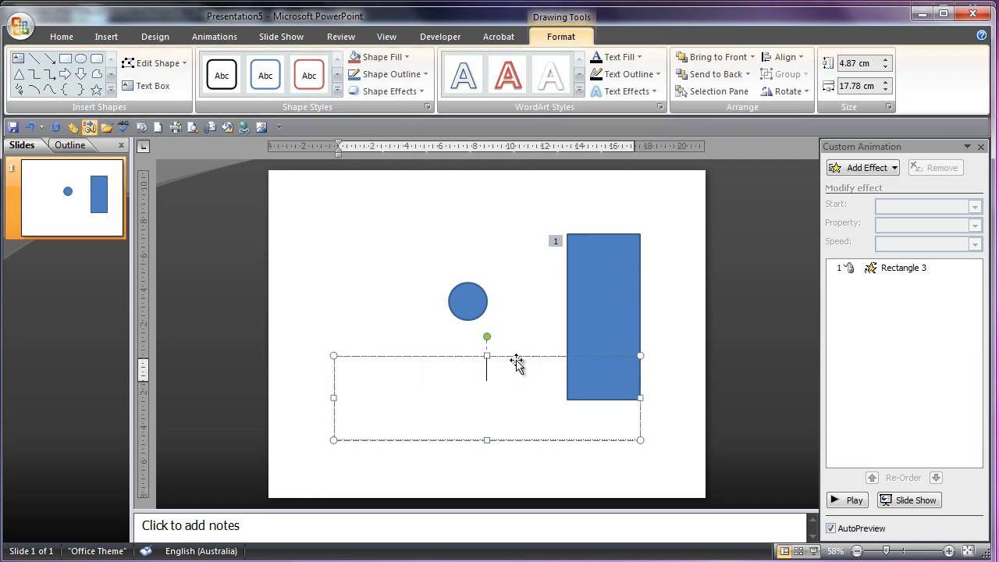
{"action": "left_click", "coordinate": [602, 312]}
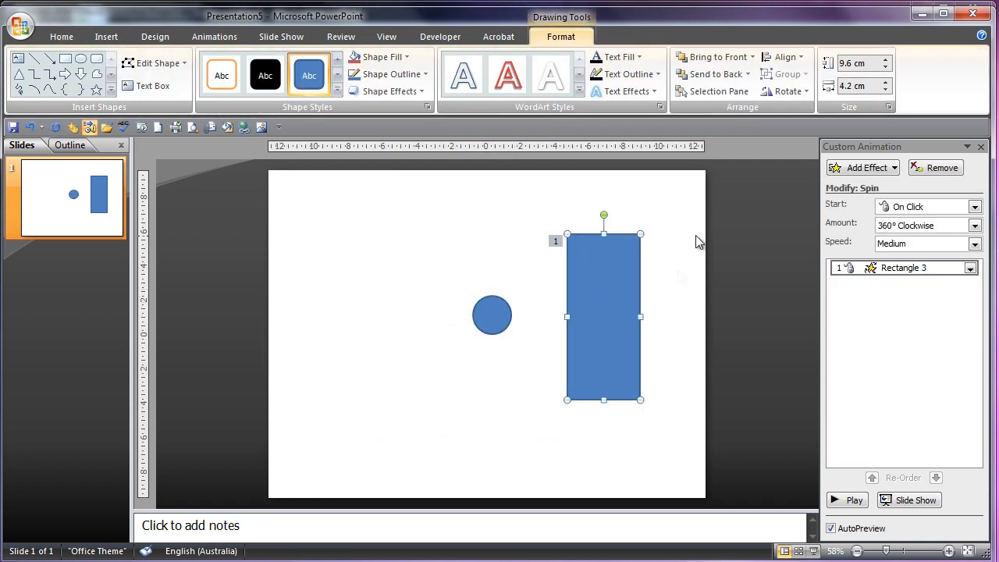
{"action": "right_click", "coordinate": [687, 281]}
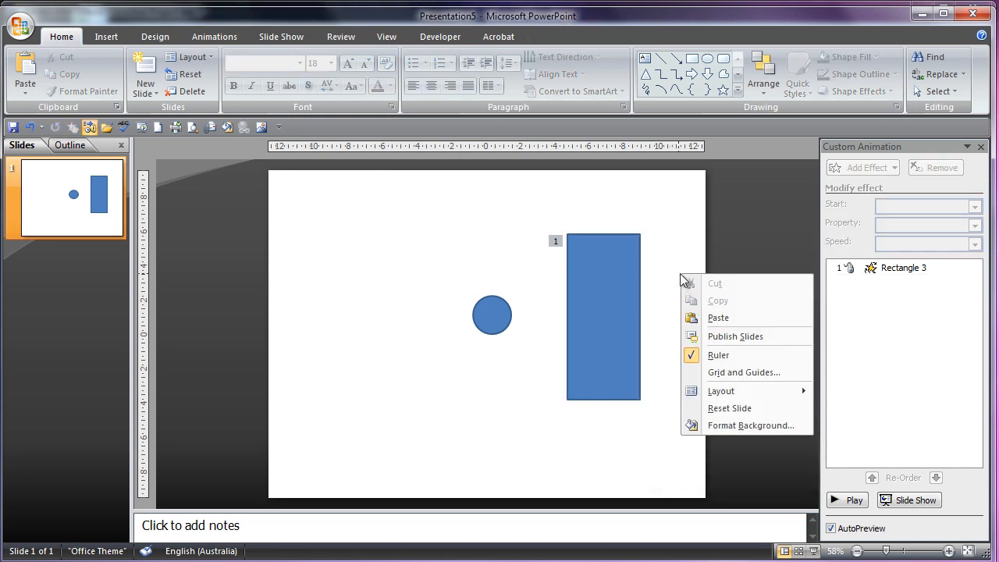
{"action": "left_click", "coordinate": [718, 317]}
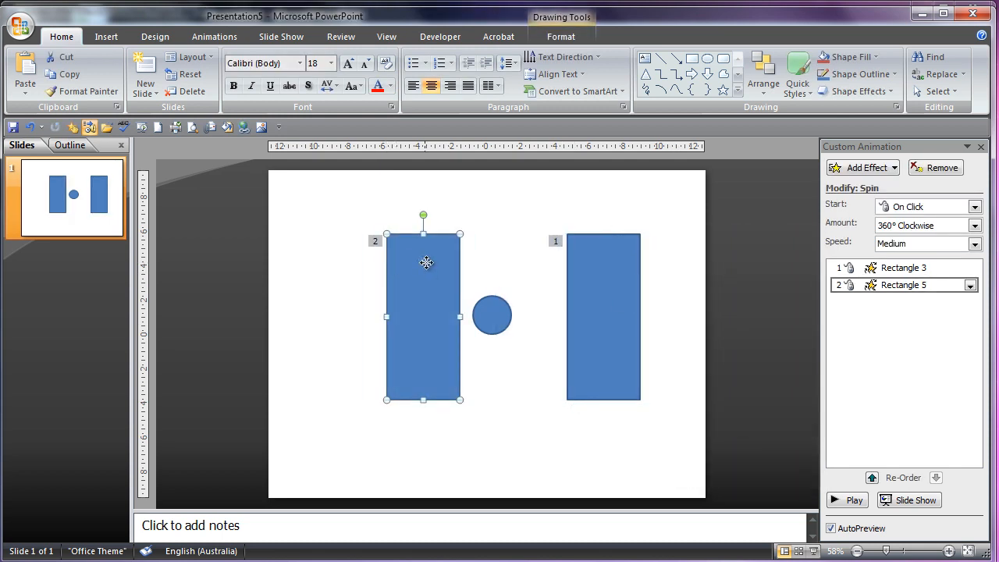
{"action": "left_click_drag", "start_coordinate": [424, 315], "coordinate": [382, 315]}
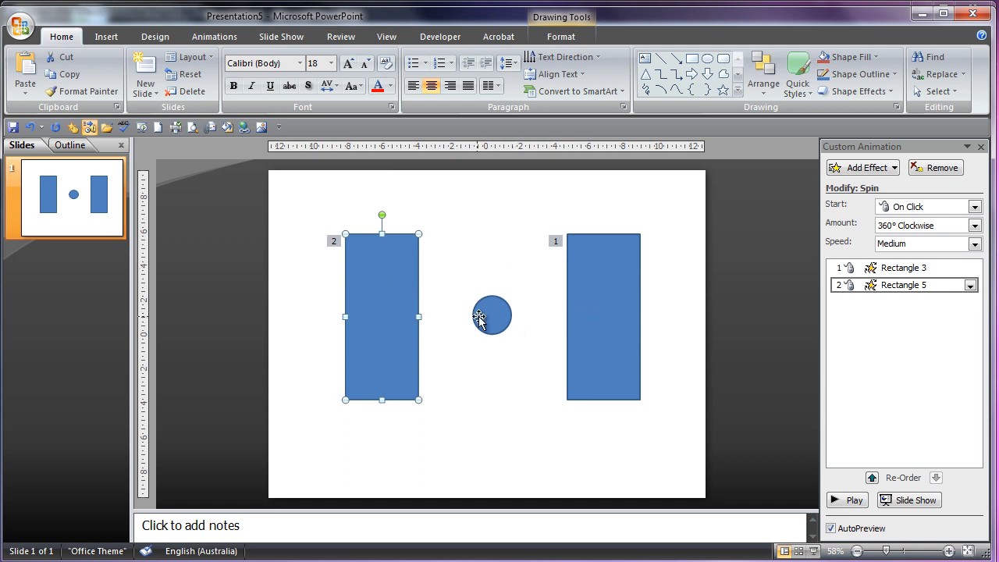
Remove the spin animations and select the left-hand rectangle copy.
{"action": "left_click", "coordinate": [603, 315]}
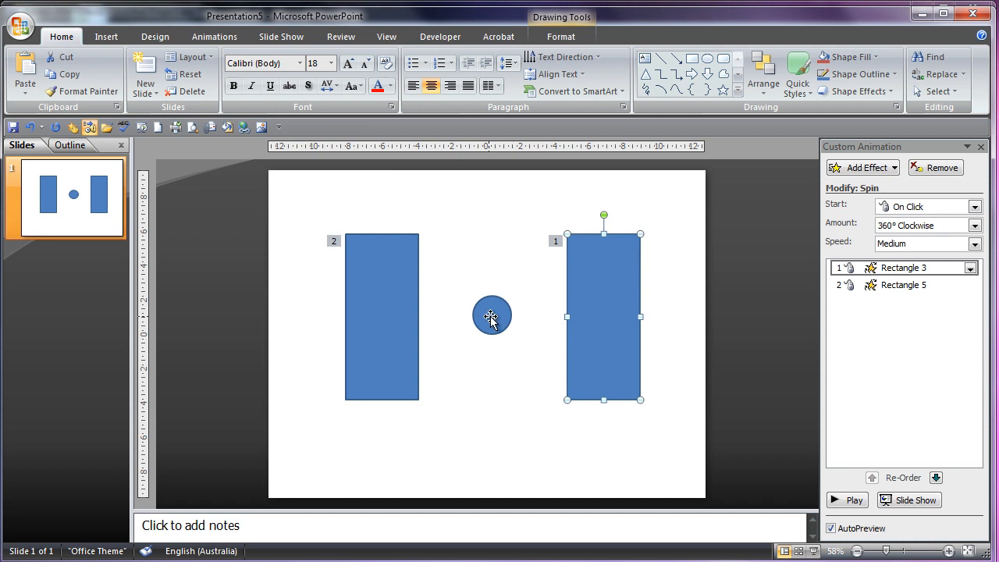
{"action": "left_click", "coordinate": [381, 316]}
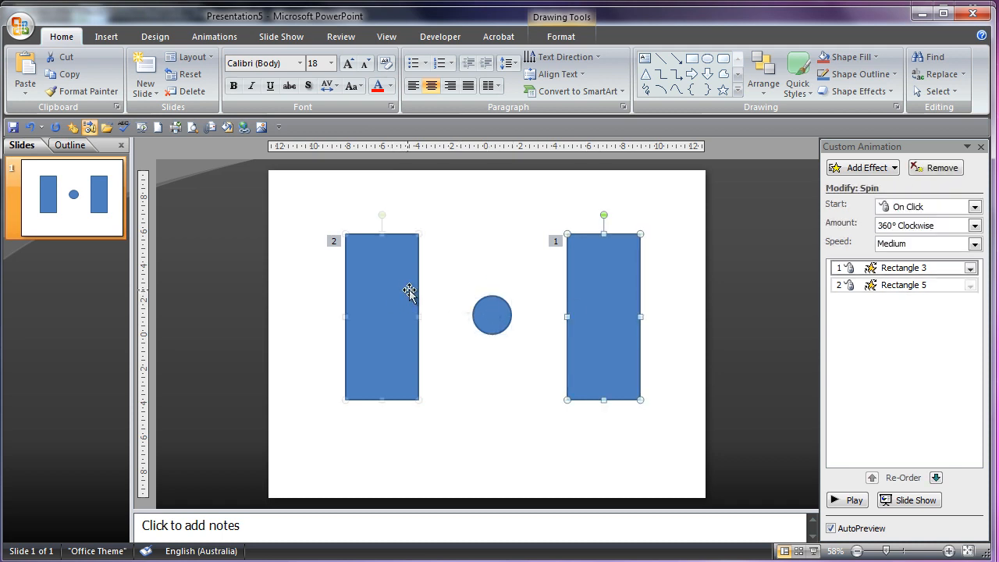
{"action": "left_click", "coordinate": [421, 266]}
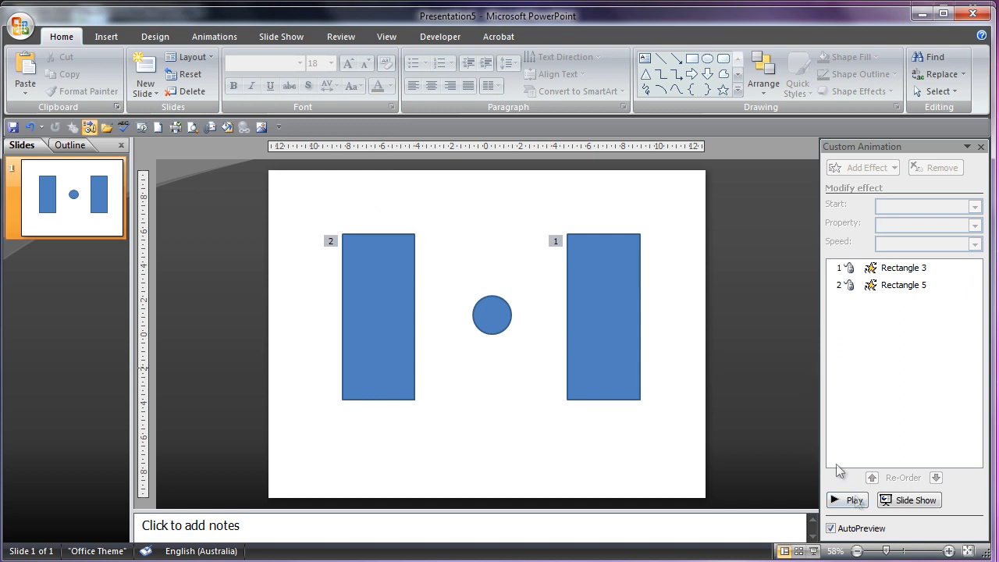
{"action": "left_click", "coordinate": [378, 315]}
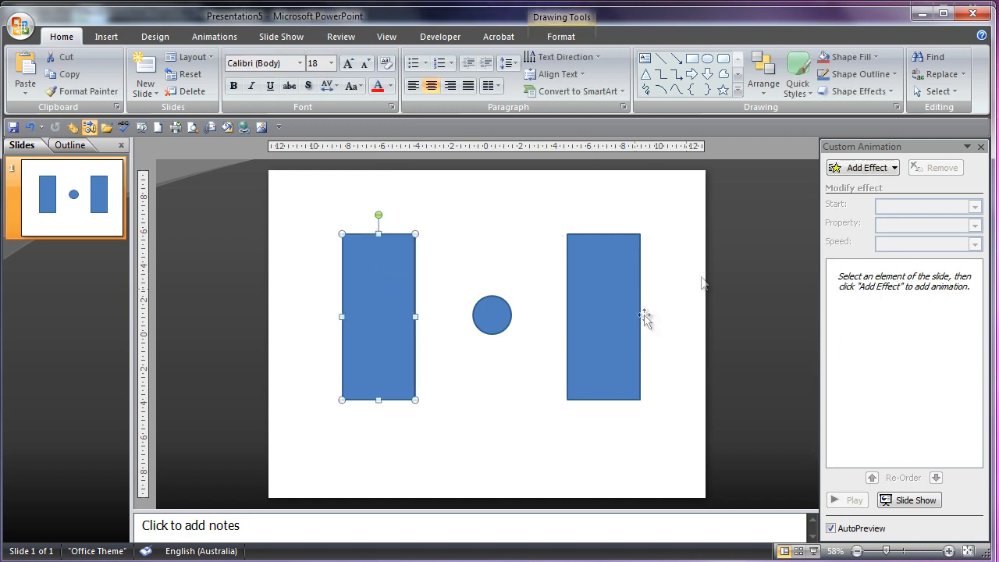
Group the two rectangles together via the right-click Group command.
{"action": "right_click", "coordinate": [602, 312]}
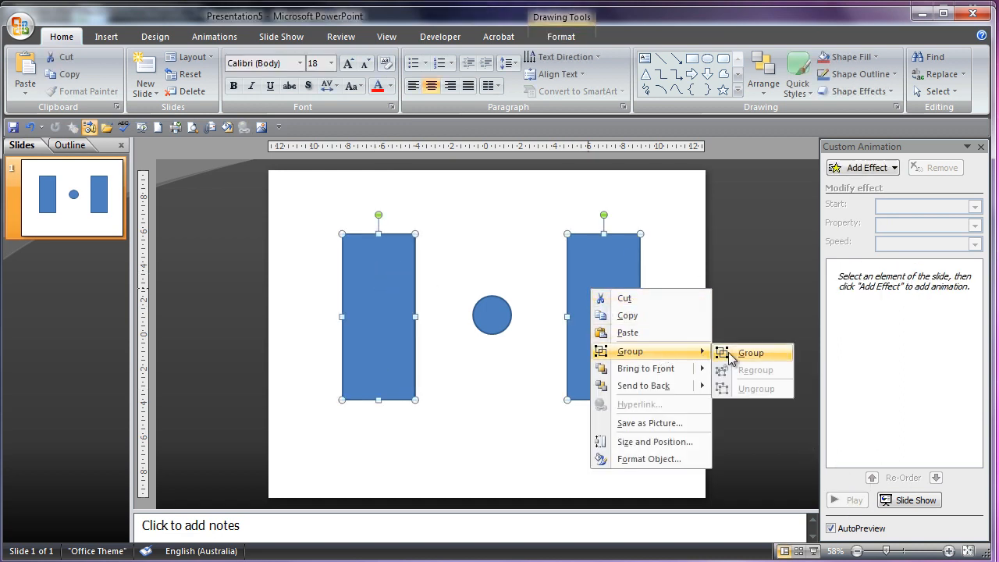
{"action": "left_click", "coordinate": [749, 353]}
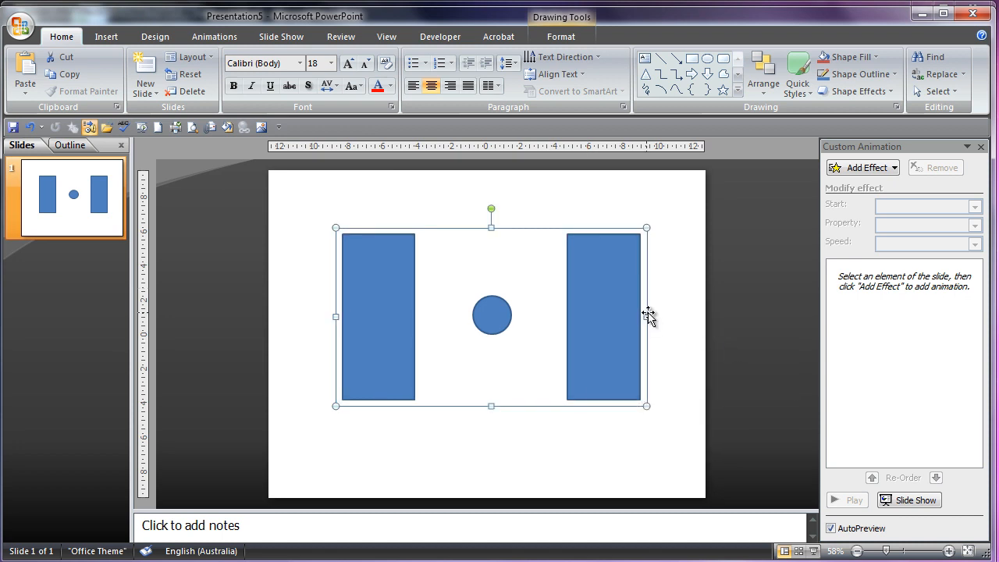
{"action": "mouse_move", "coordinate": [616, 250]}
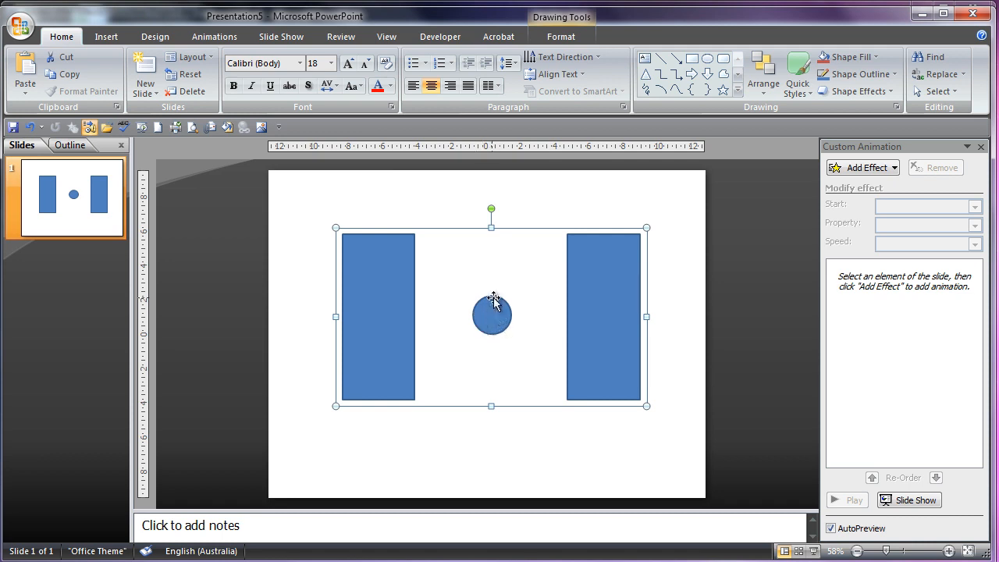
{"action": "mouse_move", "coordinate": [866, 158]}
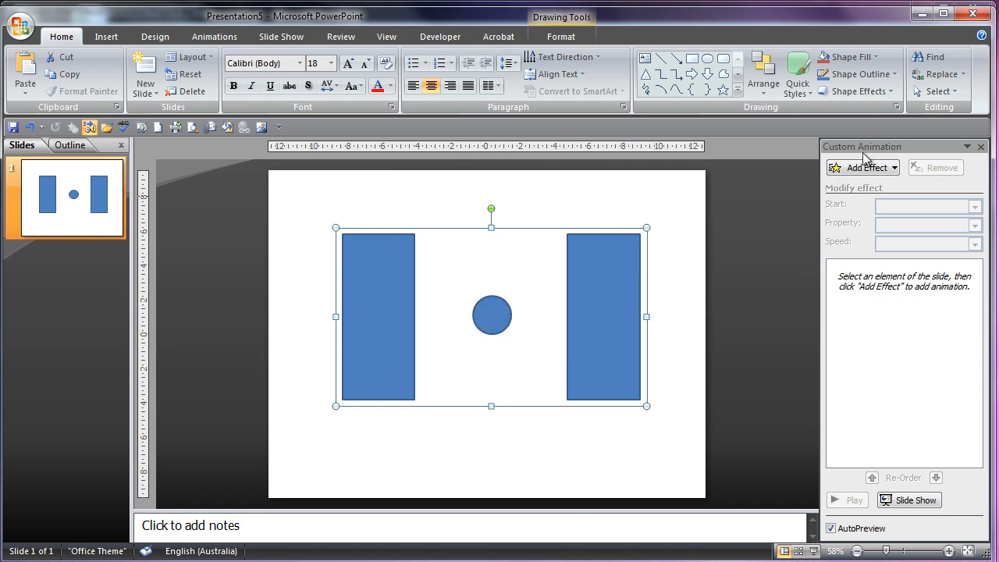
{"action": "left_click", "coordinate": [858, 167]}
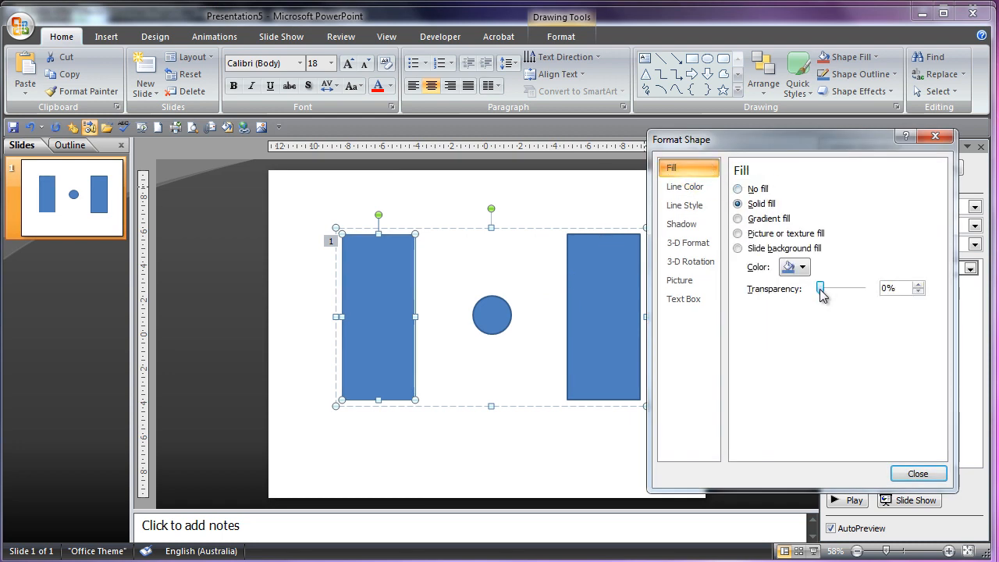
Make the left rectangle fully transparent so only the group outline reveals it.
{"action": "left_click_drag", "start_coordinate": [821, 288], "coordinate": [862, 288]}
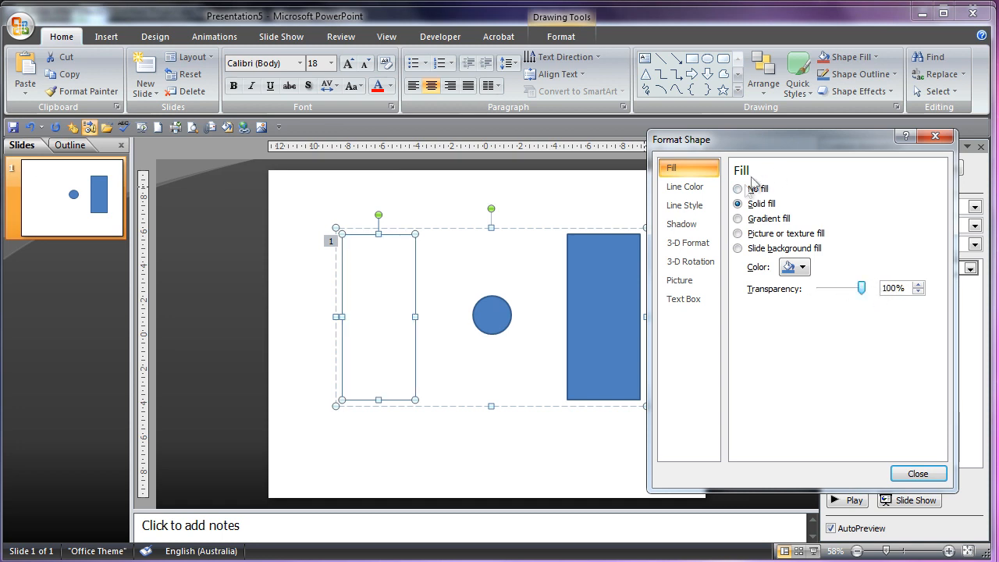
{"action": "left_click", "coordinate": [444, 203]}
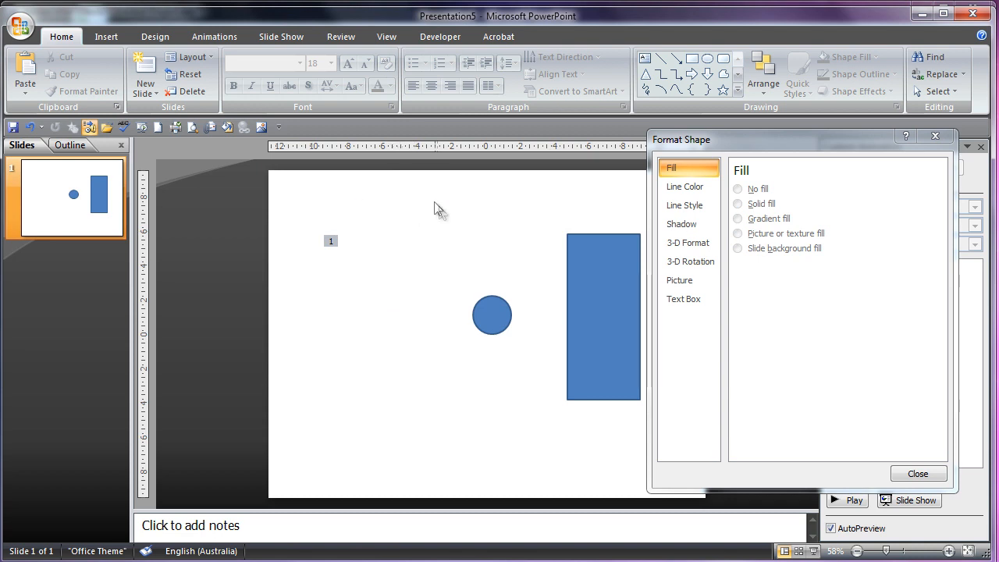
{"action": "left_click", "coordinate": [405, 237]}
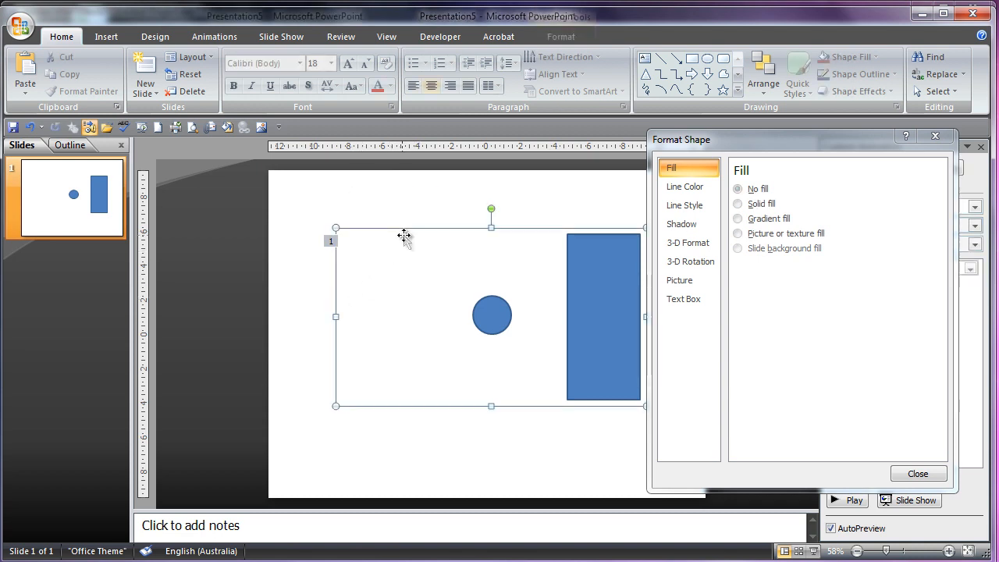
{"action": "left_click", "coordinate": [315, 347]}
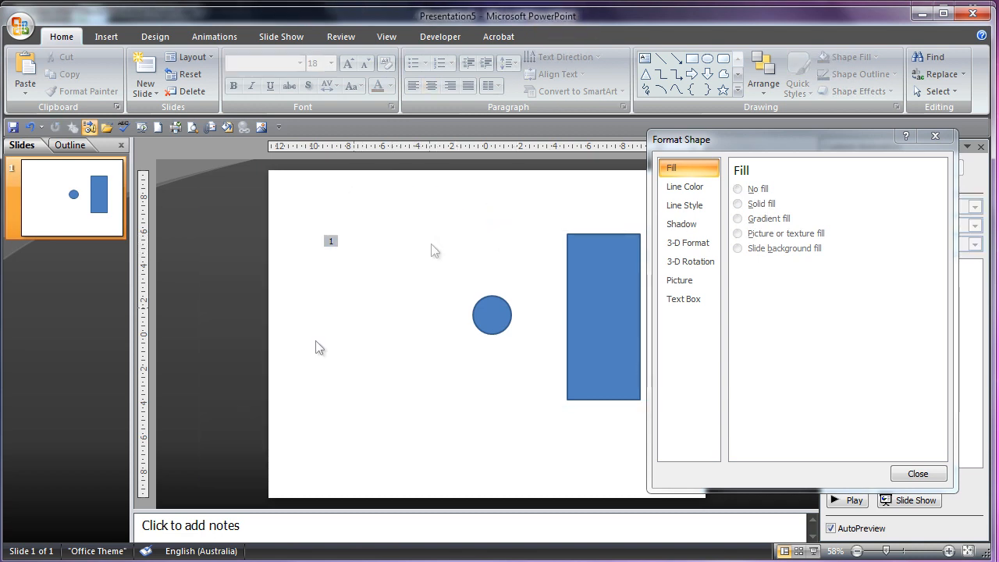
{"action": "mouse_move", "coordinate": [415, 241]}
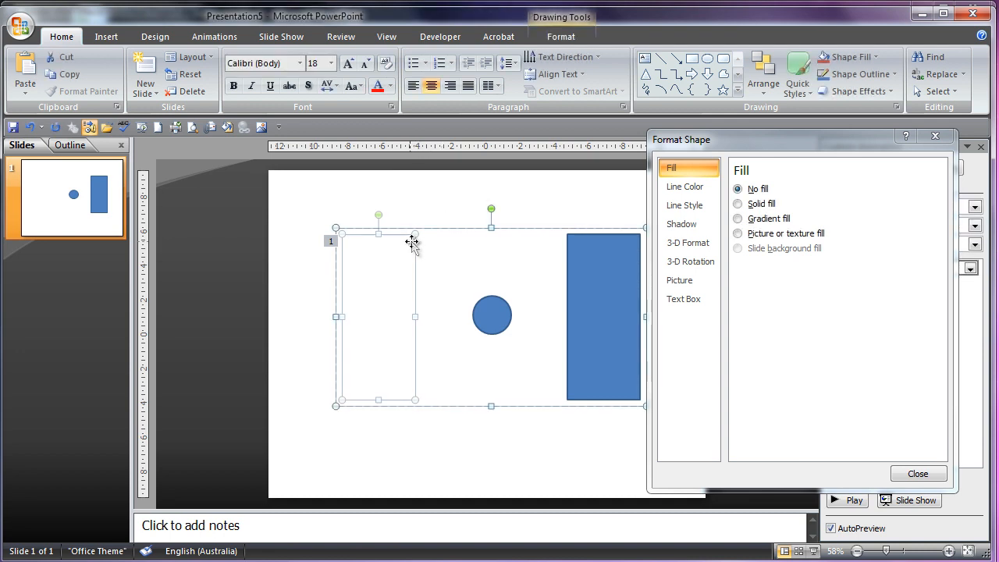
{"action": "left_click", "coordinate": [738, 203]}
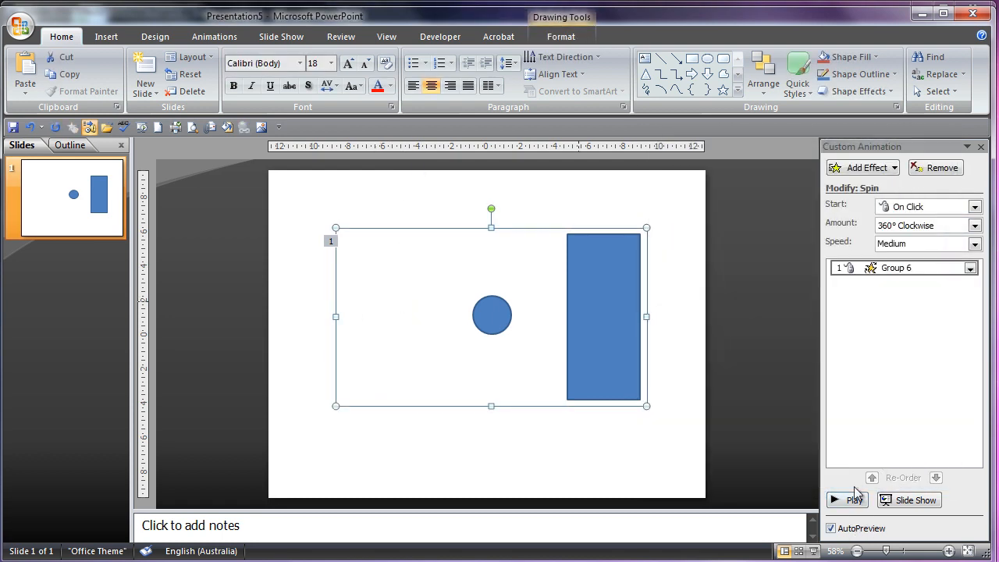
Play the preview several times to watch both rectangle groups spin together.
{"action": "left_click", "coordinate": [849, 499]}
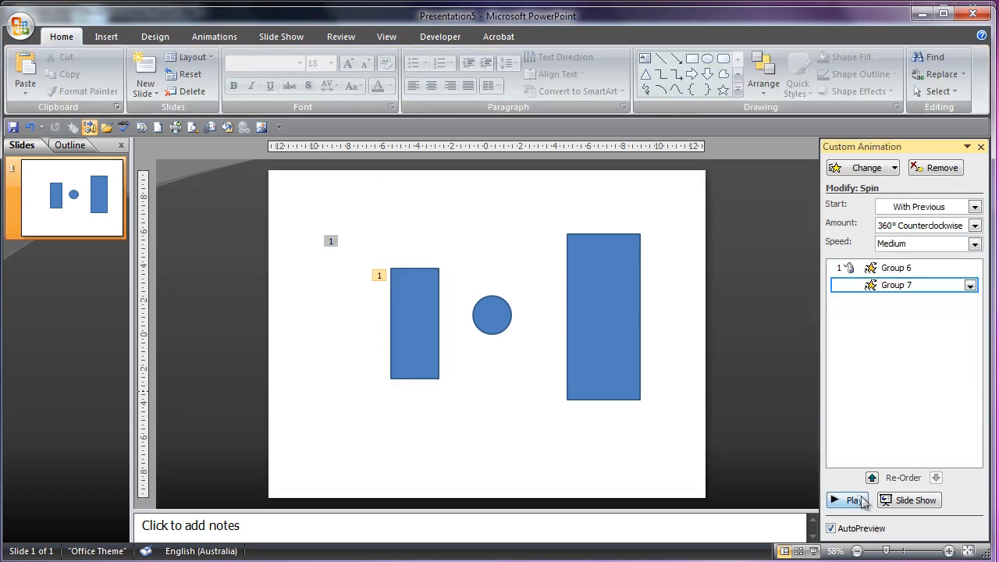
{"action": "left_click", "coordinate": [849, 500]}
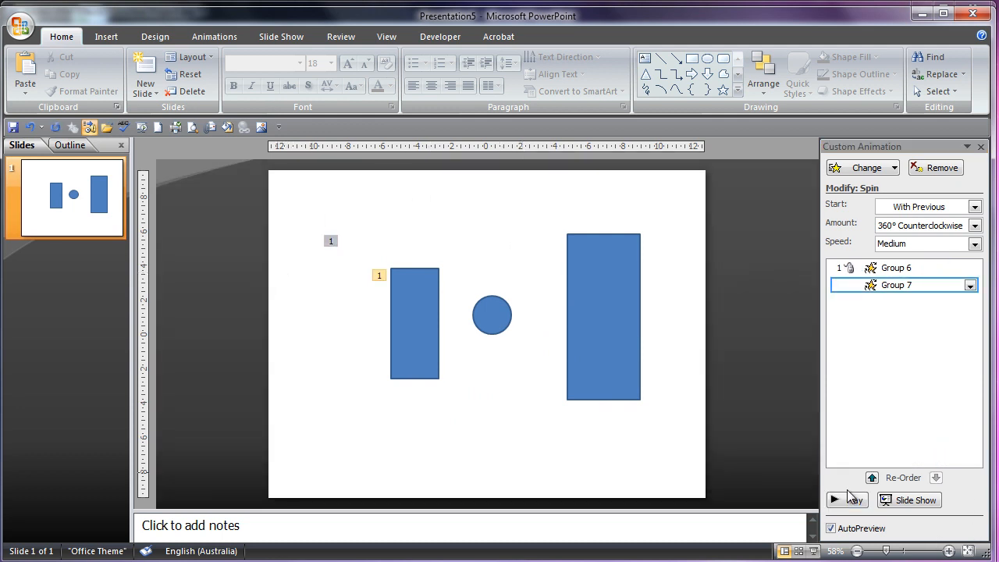
{"action": "left_click", "coordinate": [846, 500]}
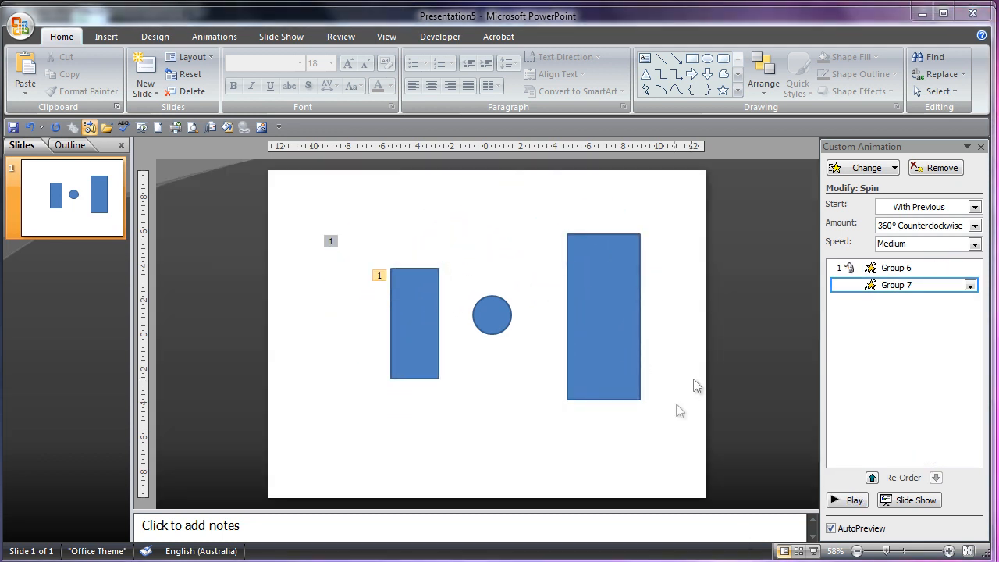
{"action": "left_click", "coordinate": [854, 499]}
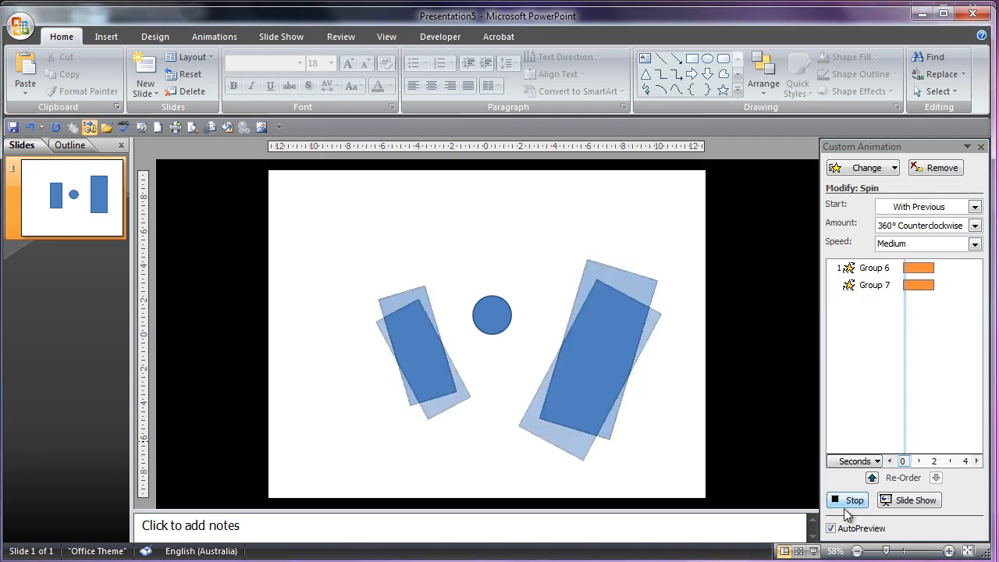
Add a new blank slide and draw a circle on it with a black fill.
{"action": "right_click", "coordinate": [66, 265]}
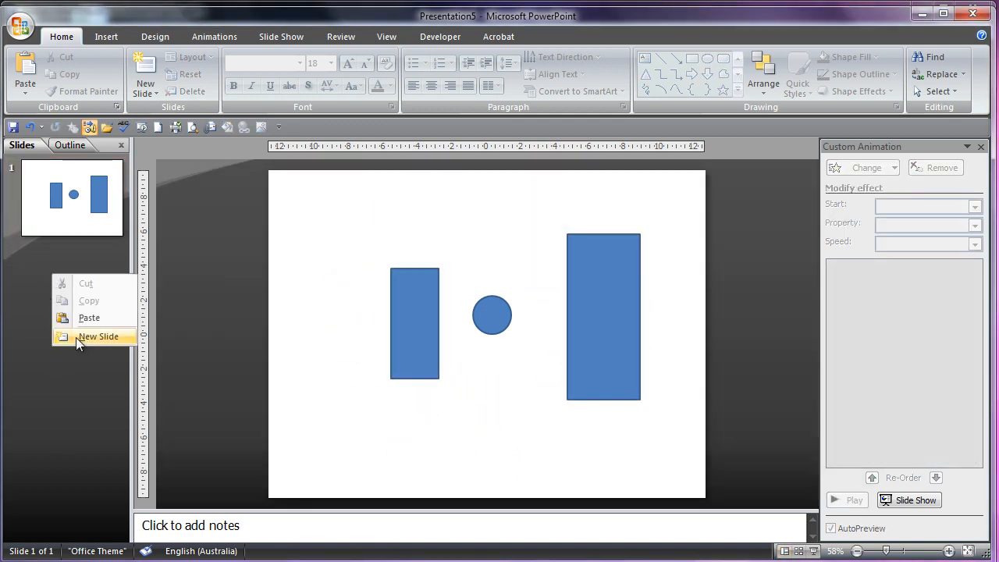
{"action": "left_click", "coordinate": [98, 337]}
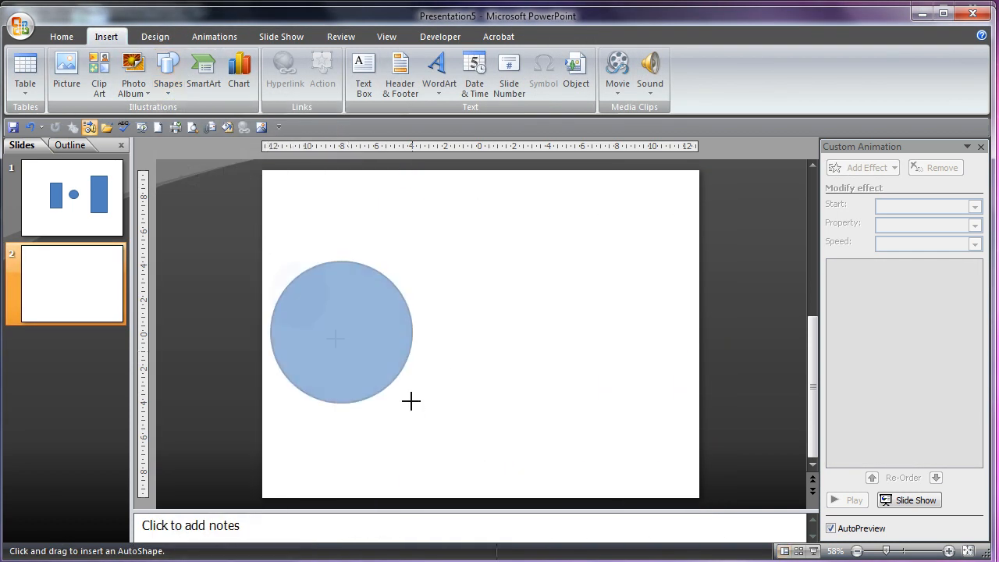
{"action": "left_click_drag", "start_coordinate": [293, 331], "coordinate": [436, 474]}
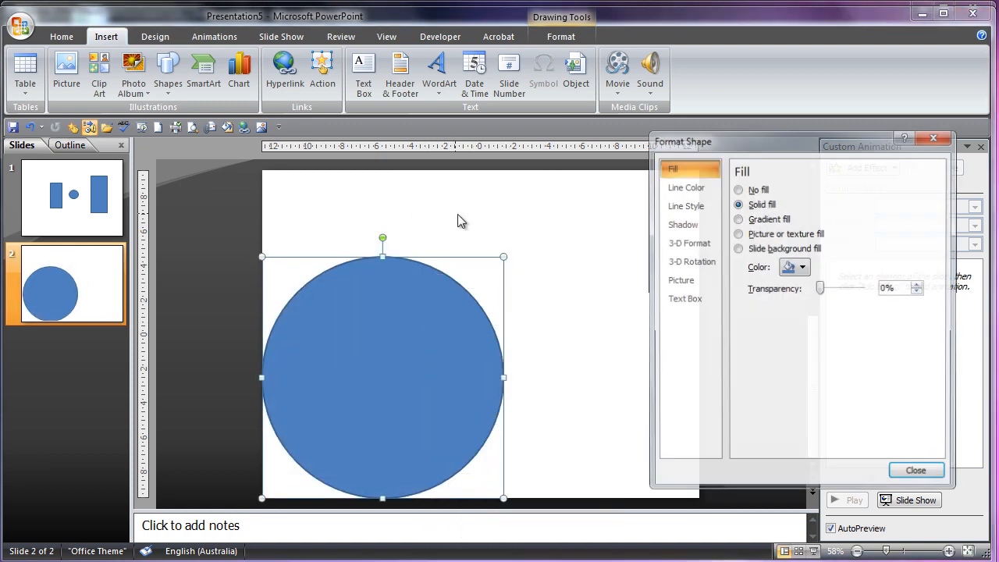
{"action": "left_click", "coordinate": [802, 267]}
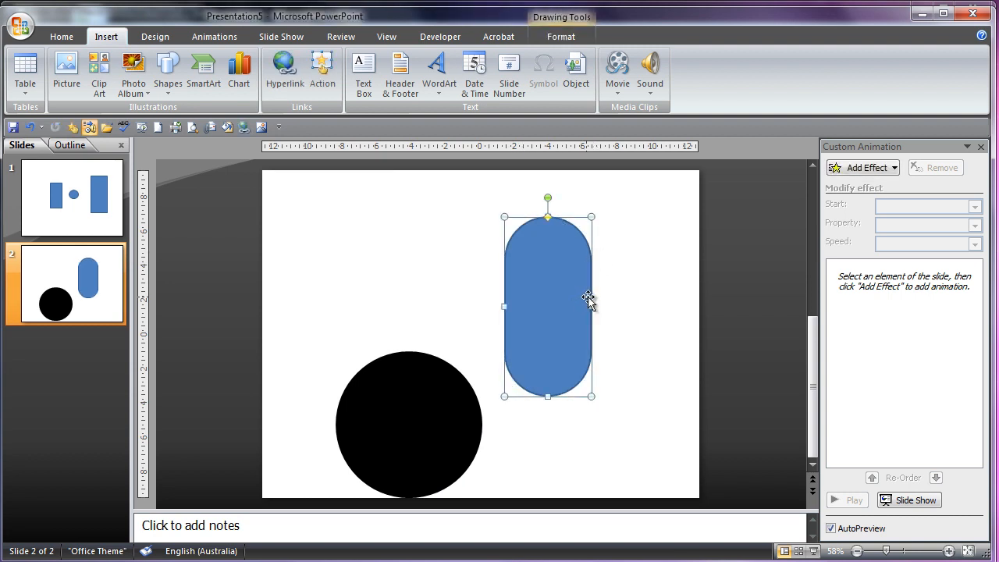
Tilt the rounded arm diagonally over the body and make it solid black.
{"action": "left_click_drag", "start_coordinate": [546, 304], "coordinate": [352, 346]}
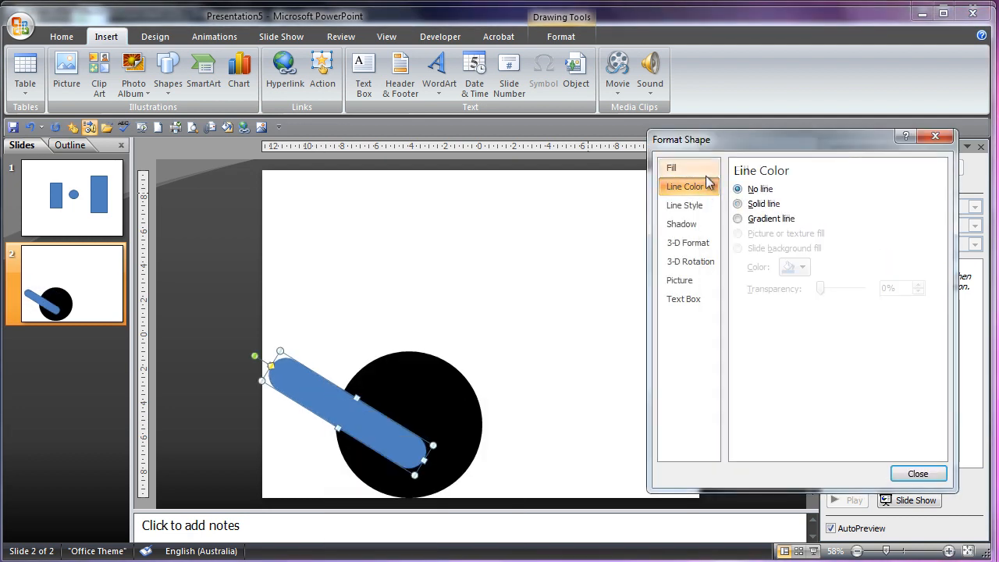
{"action": "left_click", "coordinate": [671, 167]}
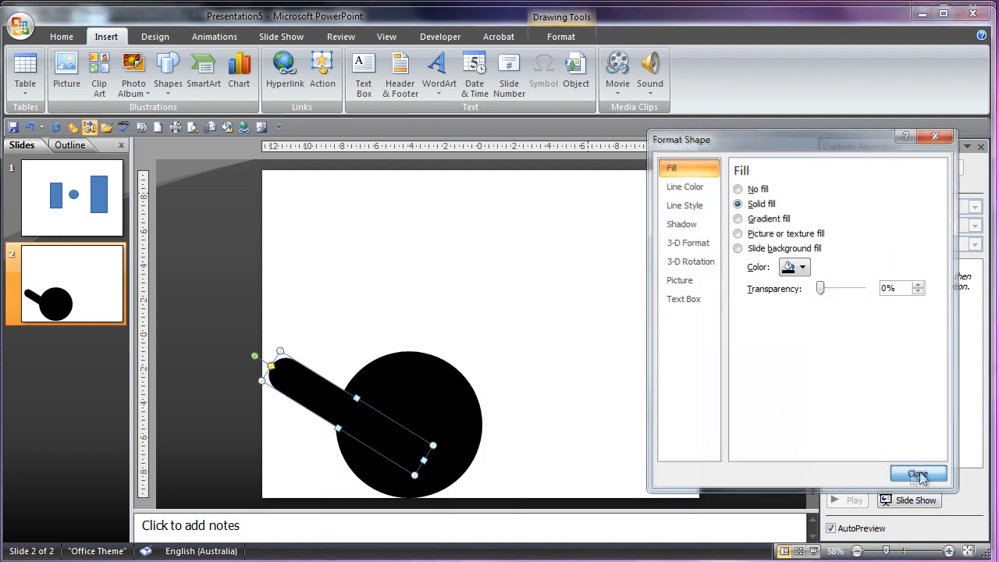
{"action": "left_click", "coordinate": [918, 474]}
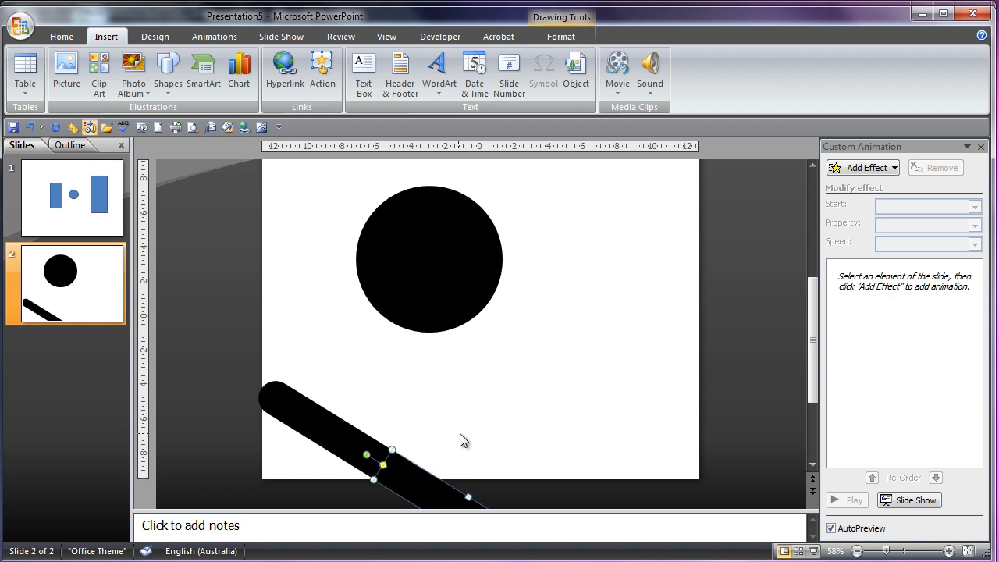
{"action": "mouse_move", "coordinate": [403, 481]}
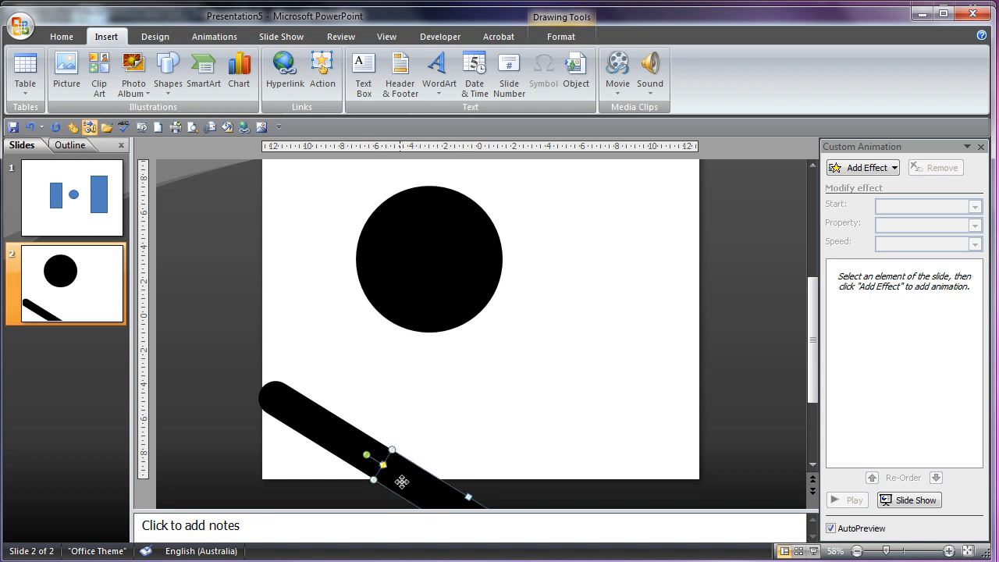
{"action": "mouse_move", "coordinate": [483, 387]}
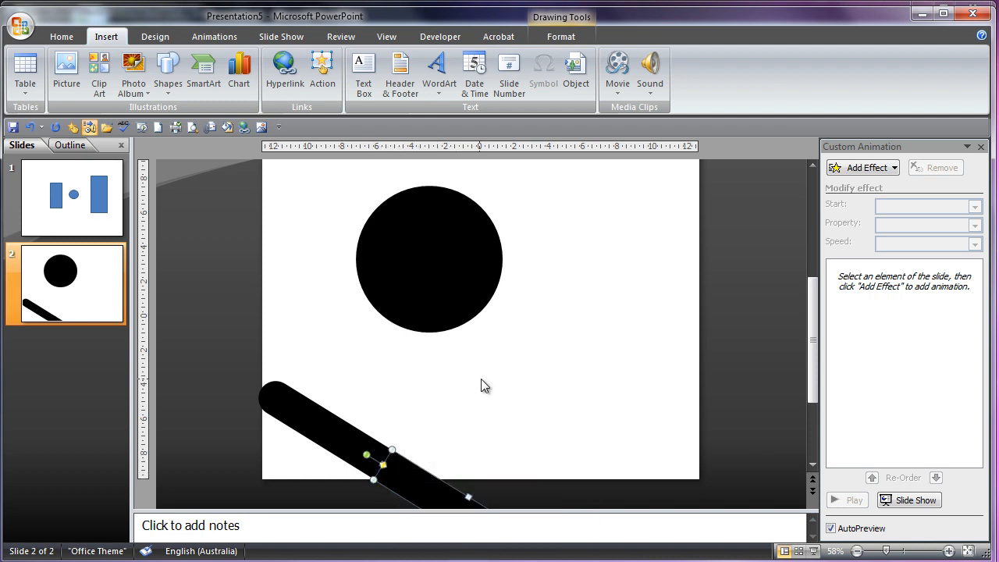
Set the helper box beside the arm to No fill so it becomes invisible.
{"action": "right_click", "coordinate": [382, 466]}
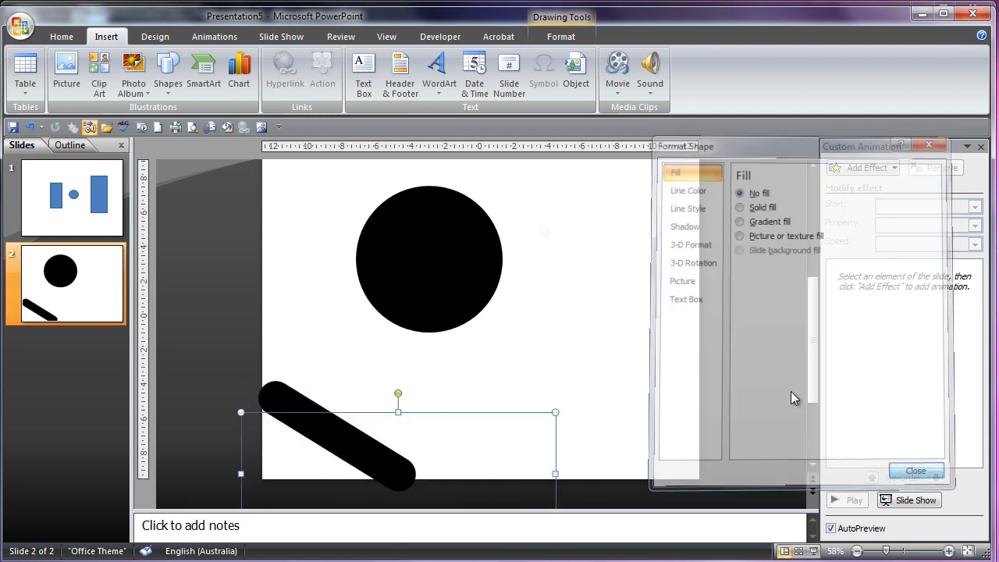
{"action": "left_click", "coordinate": [916, 471]}
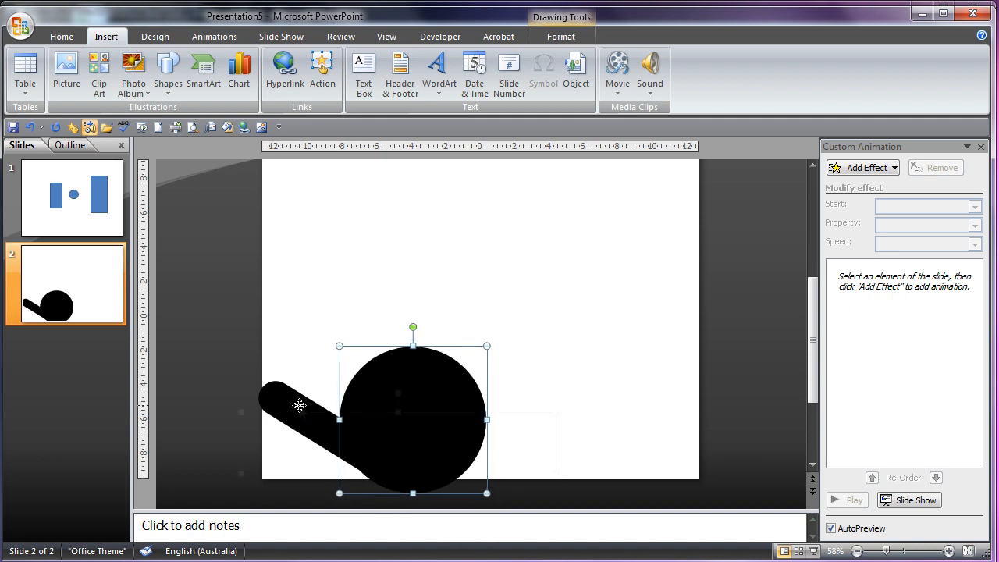
{"action": "left_click", "coordinate": [858, 167]}
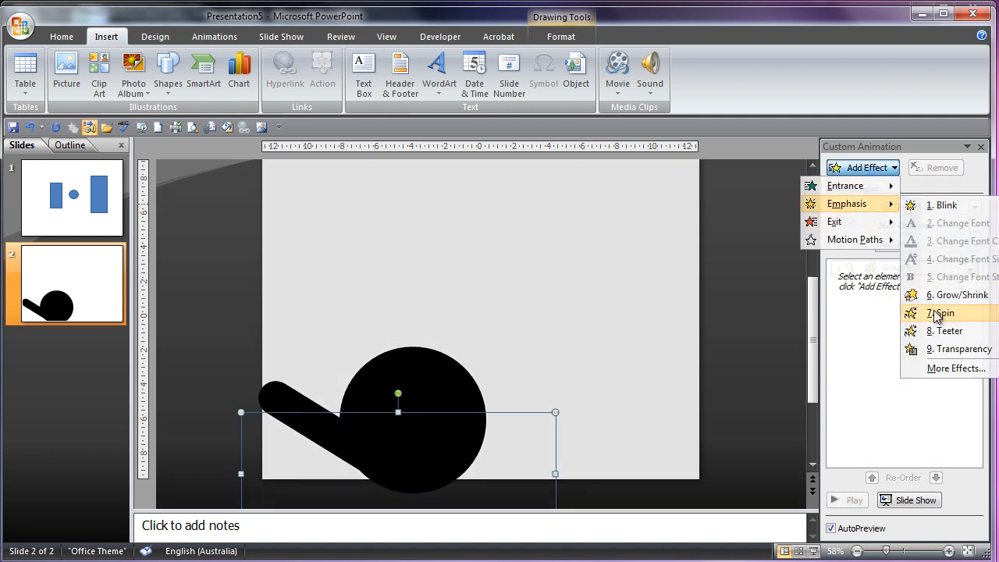
Give the arm group a Spin starting With Previous, 90° Clockwise, Very Fast.
{"action": "left_click", "coordinate": [942, 312]}
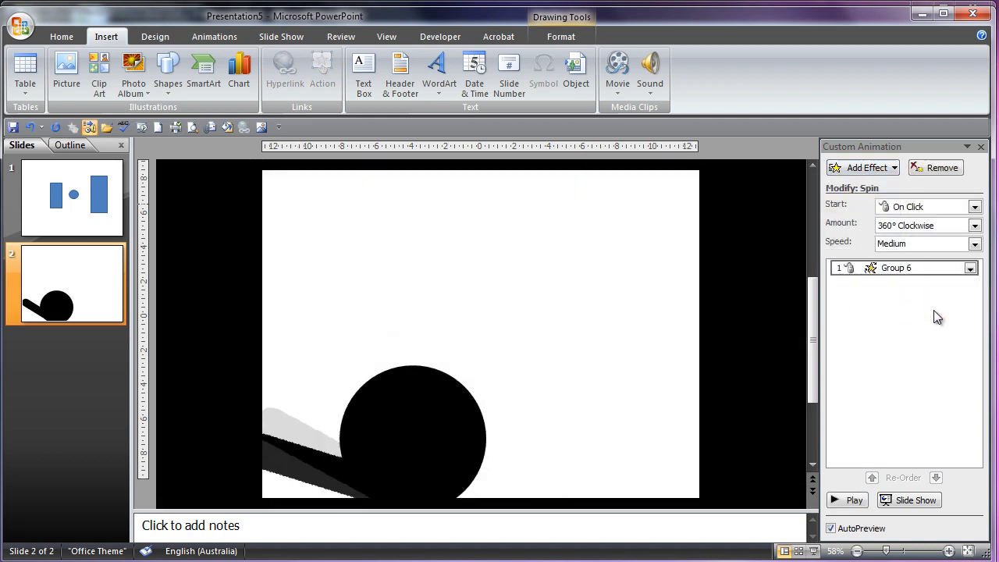
{"action": "left_click", "coordinate": [974, 225]}
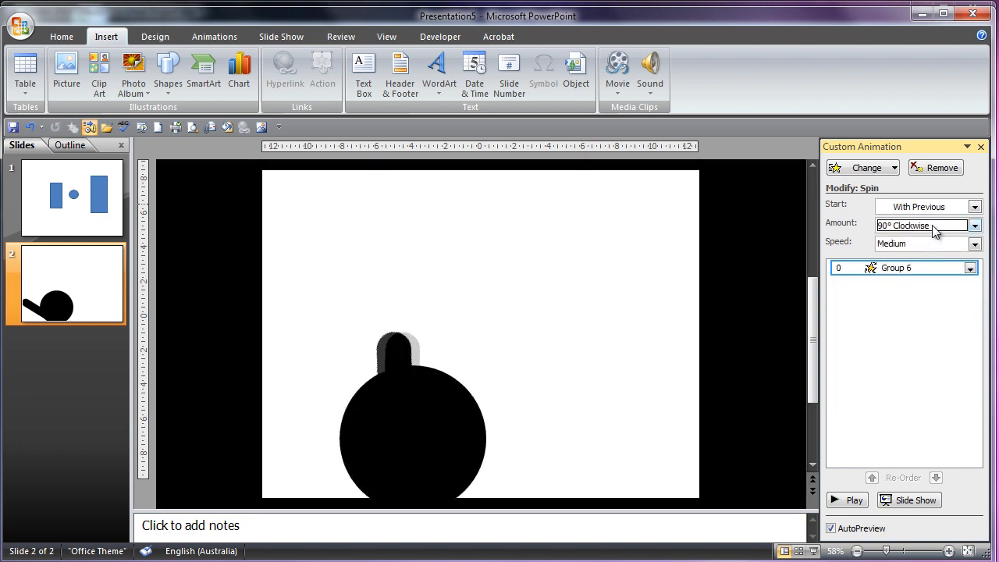
{"action": "left_click", "coordinate": [974, 243]}
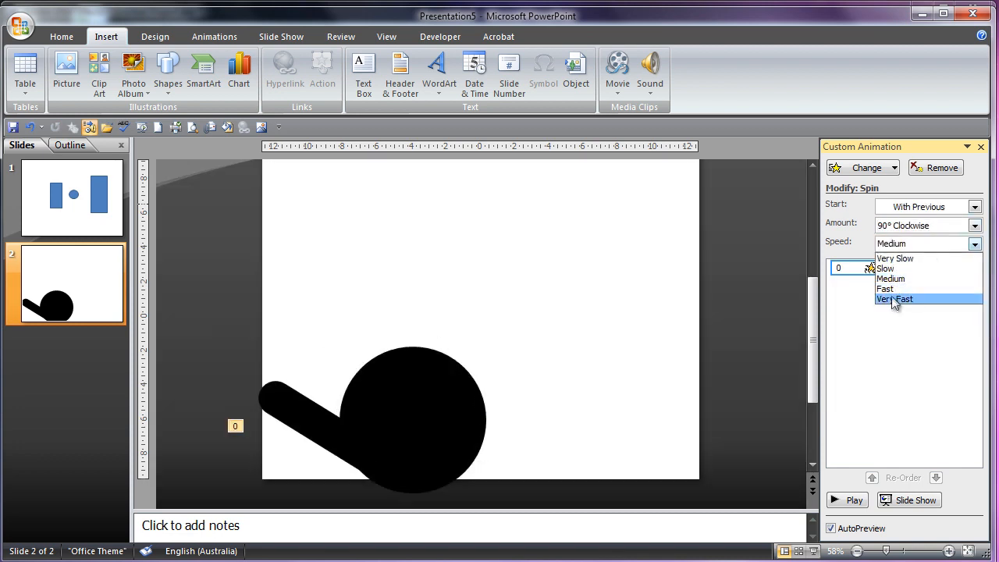
{"action": "left_click", "coordinate": [895, 300]}
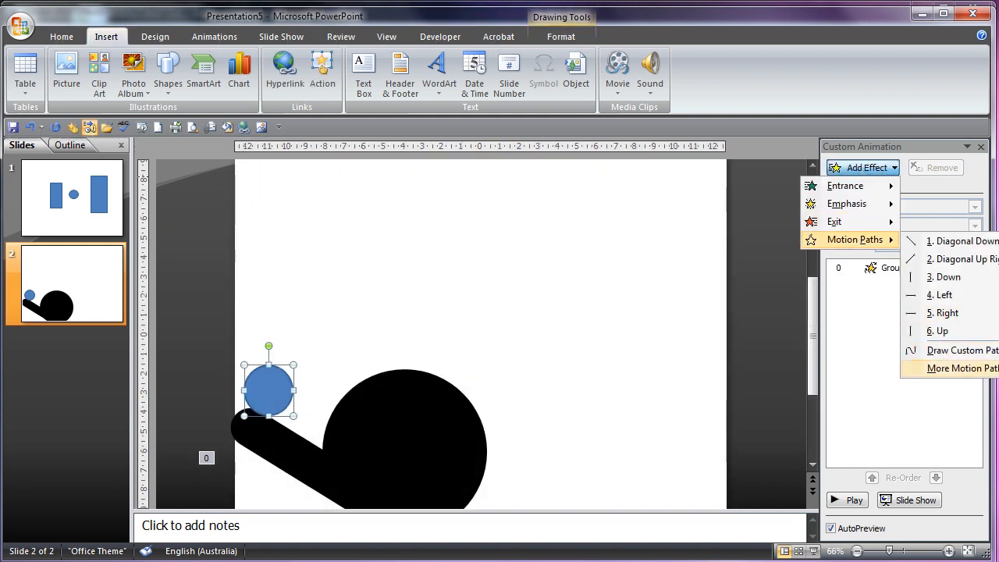
Remove the ball's custom motion path and group the ball with its copy below the slide.
{"action": "left_click", "coordinate": [961, 350]}
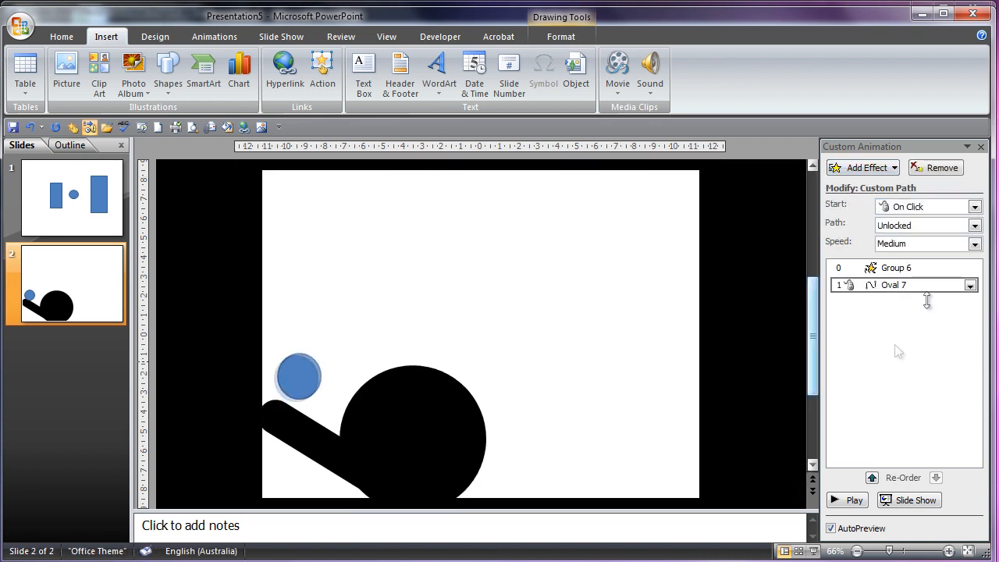
{"action": "left_click", "coordinate": [845, 500]}
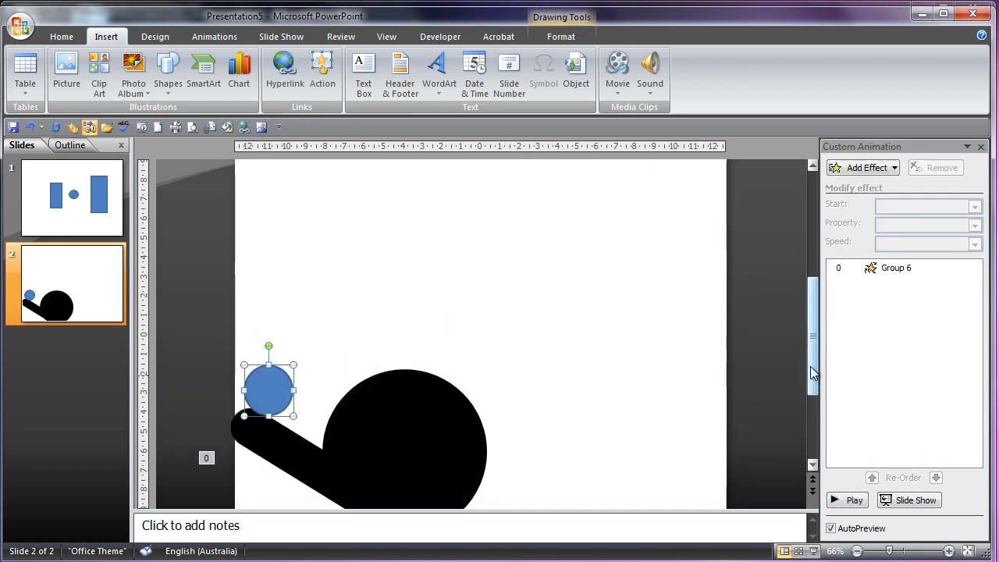
{"action": "scroll", "scroll_direction": "up", "scroll_amount": 3}
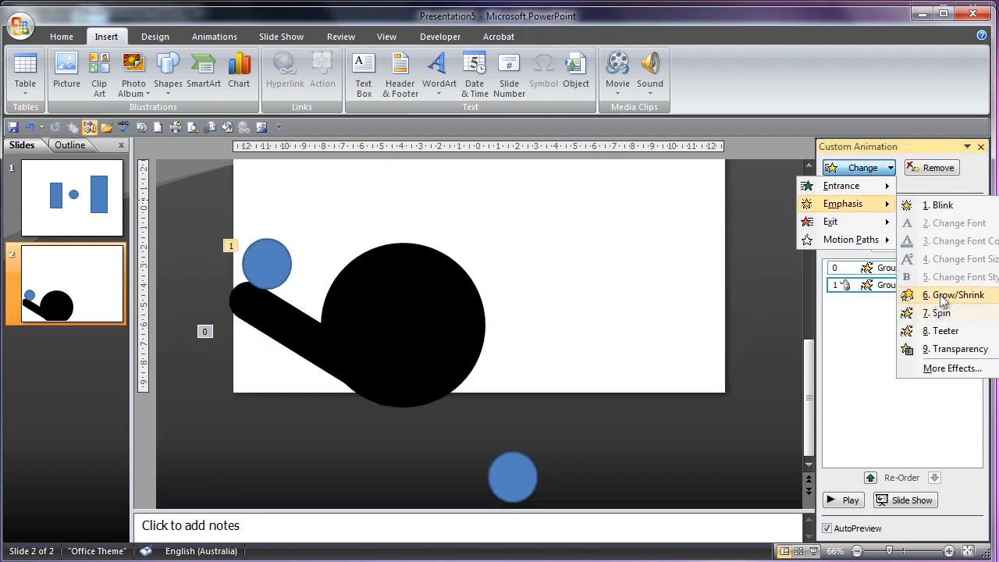
Give the ball group a very fast 90° clockwise Spin starting With Previous, and preview the throw.
{"action": "left_click", "coordinate": [941, 312]}
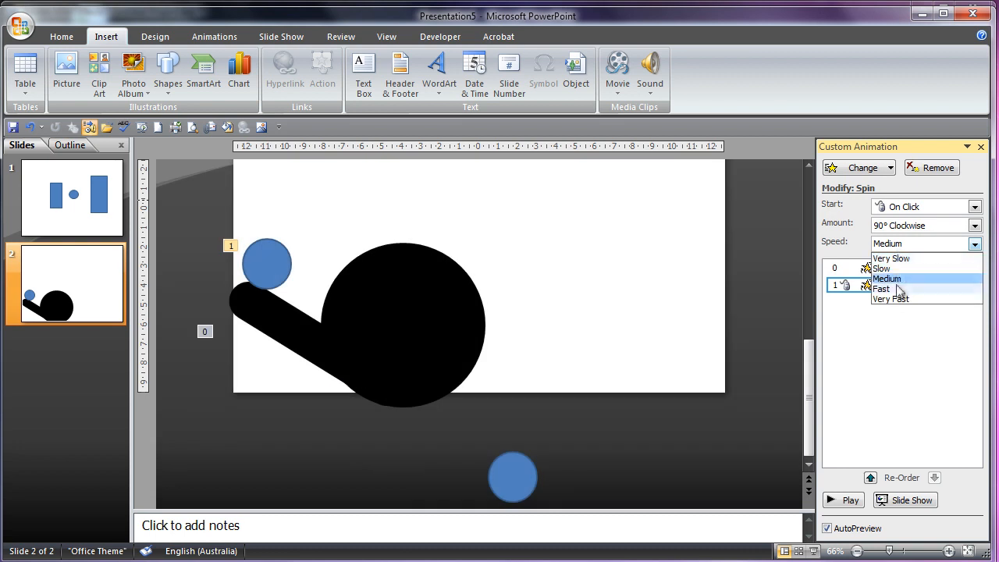
{"action": "left_click", "coordinate": [889, 298]}
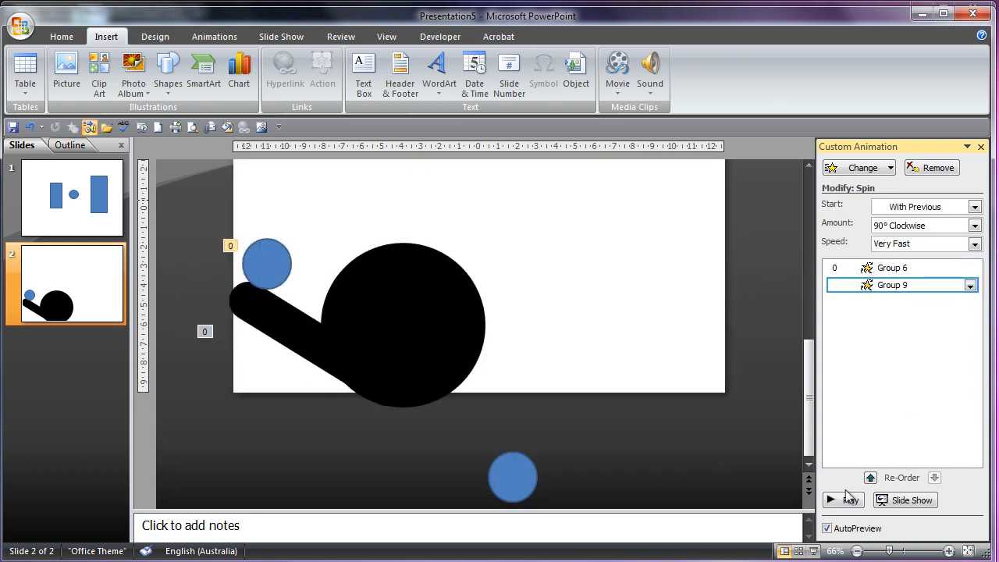
{"action": "left_click", "coordinate": [843, 500]}
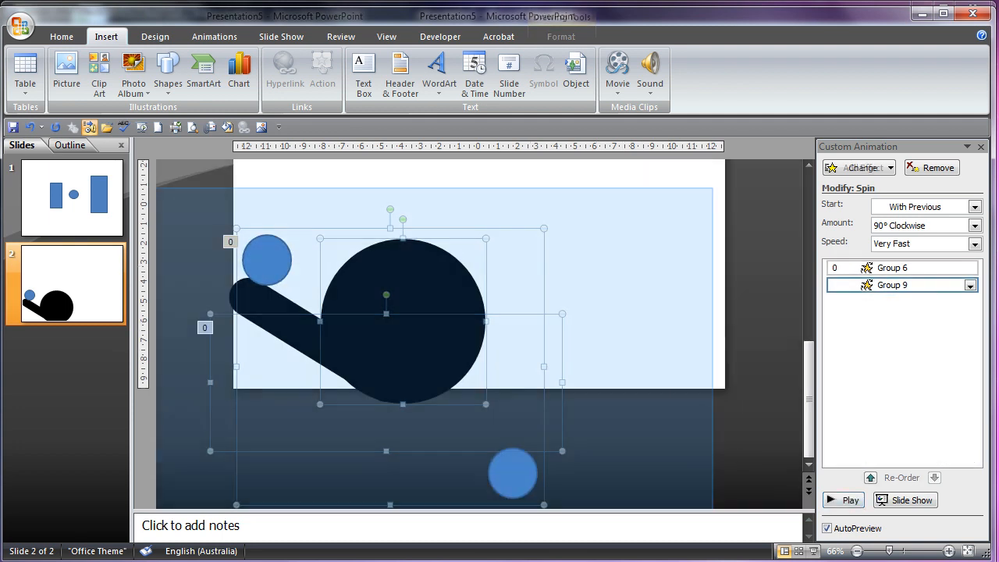
Select every object and drag the stick figure and balls so the ball copy sits on the slide.
{"action": "left_click", "coordinate": [849, 499]}
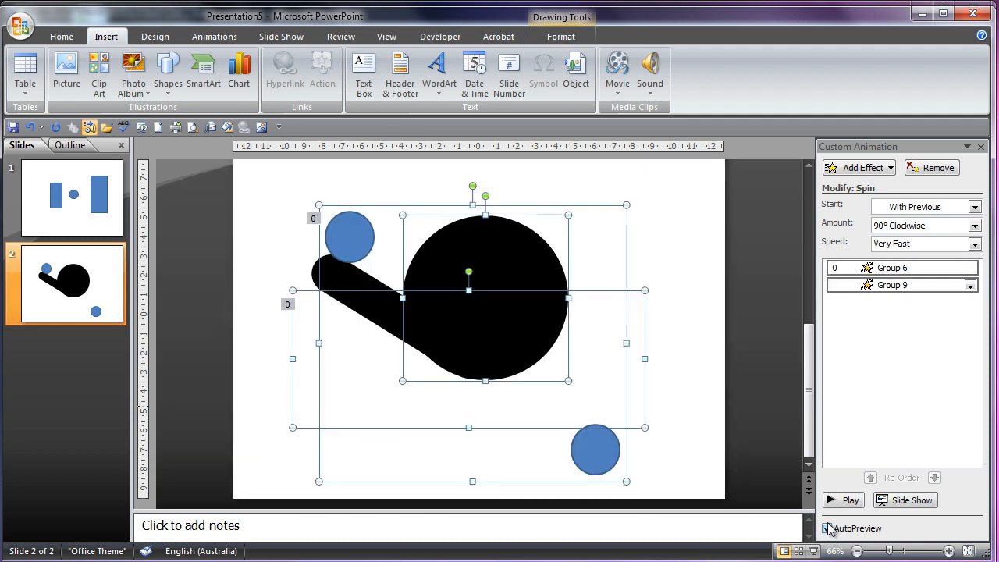
{"action": "left_click", "coordinate": [827, 527]}
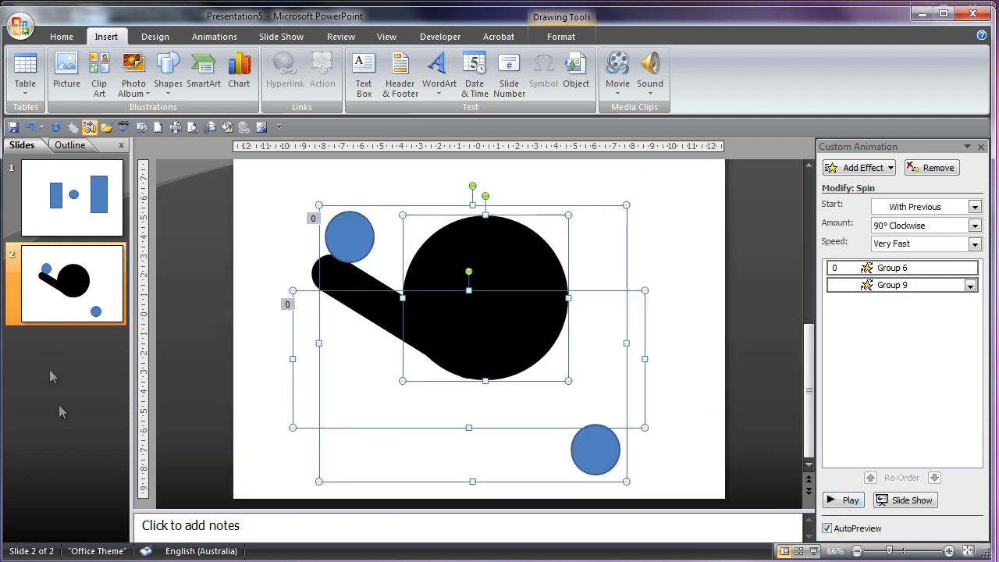